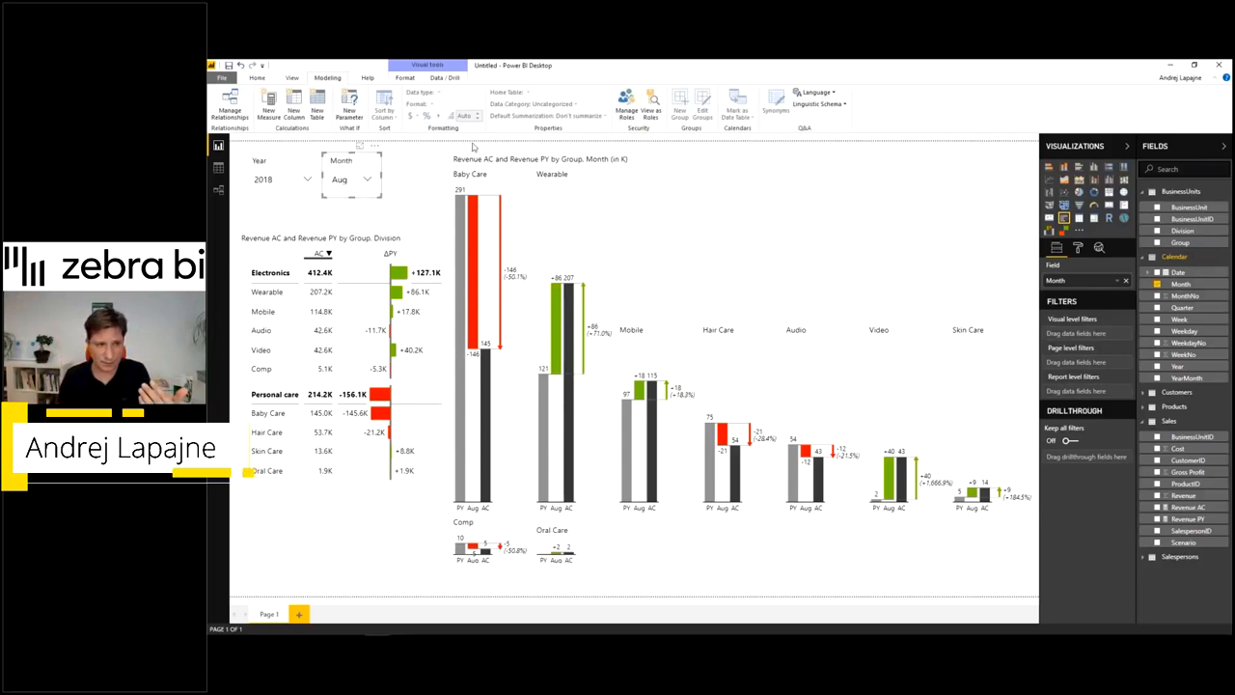
# - Remove the month slicer's interaction with the group chart so it shows all months
pyautogui.click(373, 180)
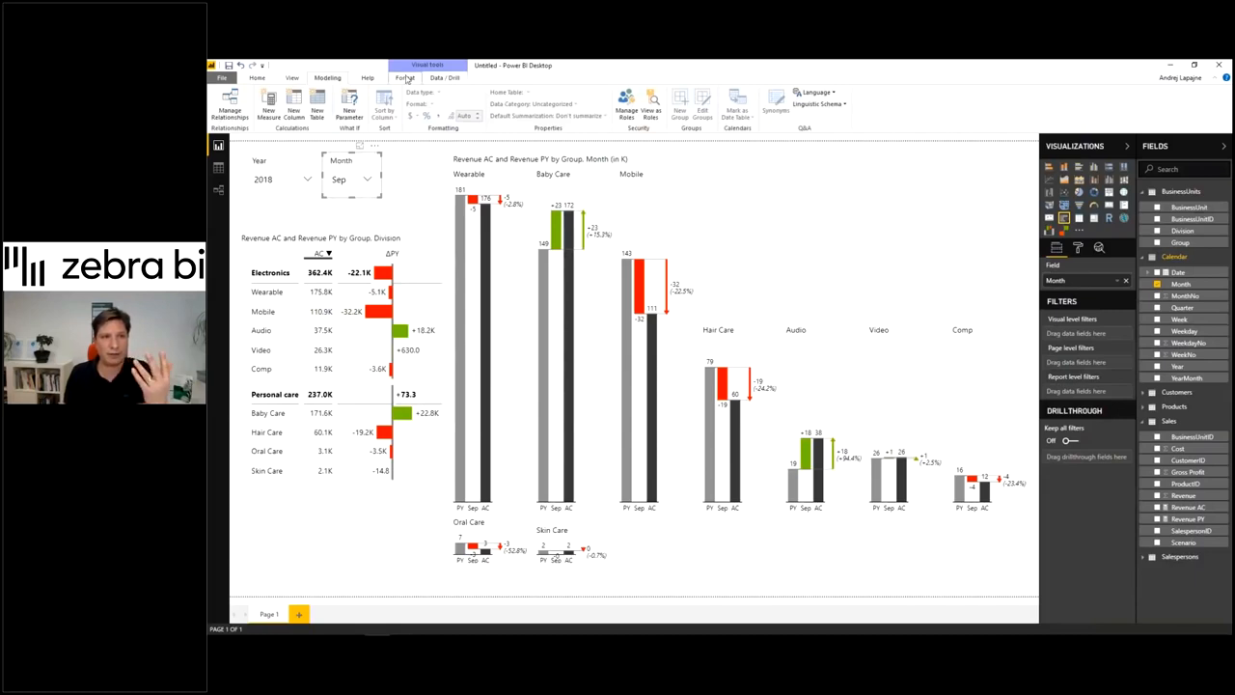
pyautogui.click(405, 77)
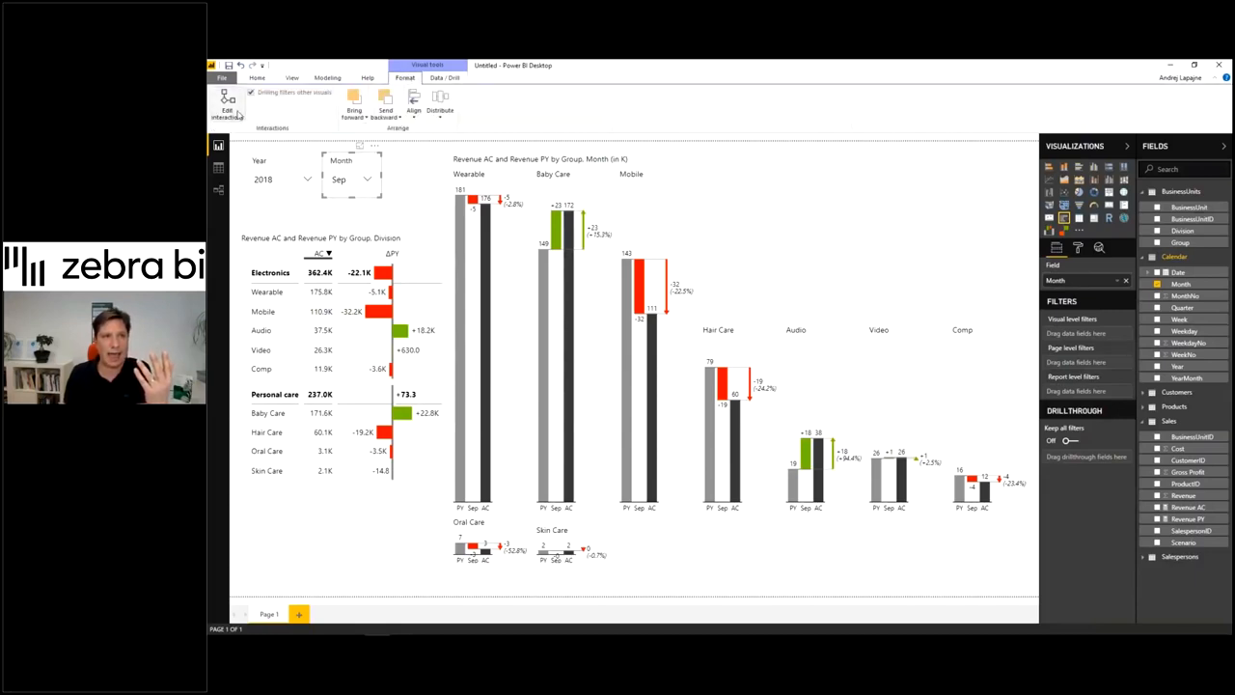
pyautogui.click(228, 104)
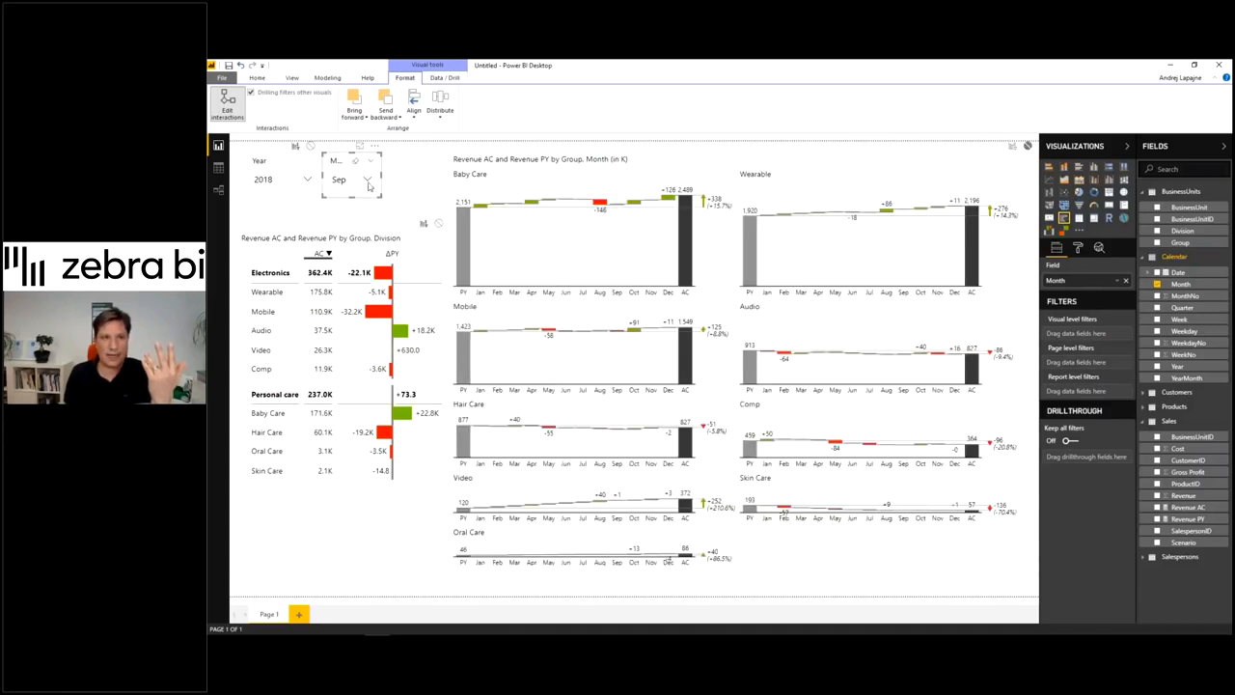
pyautogui.click(386, 179)
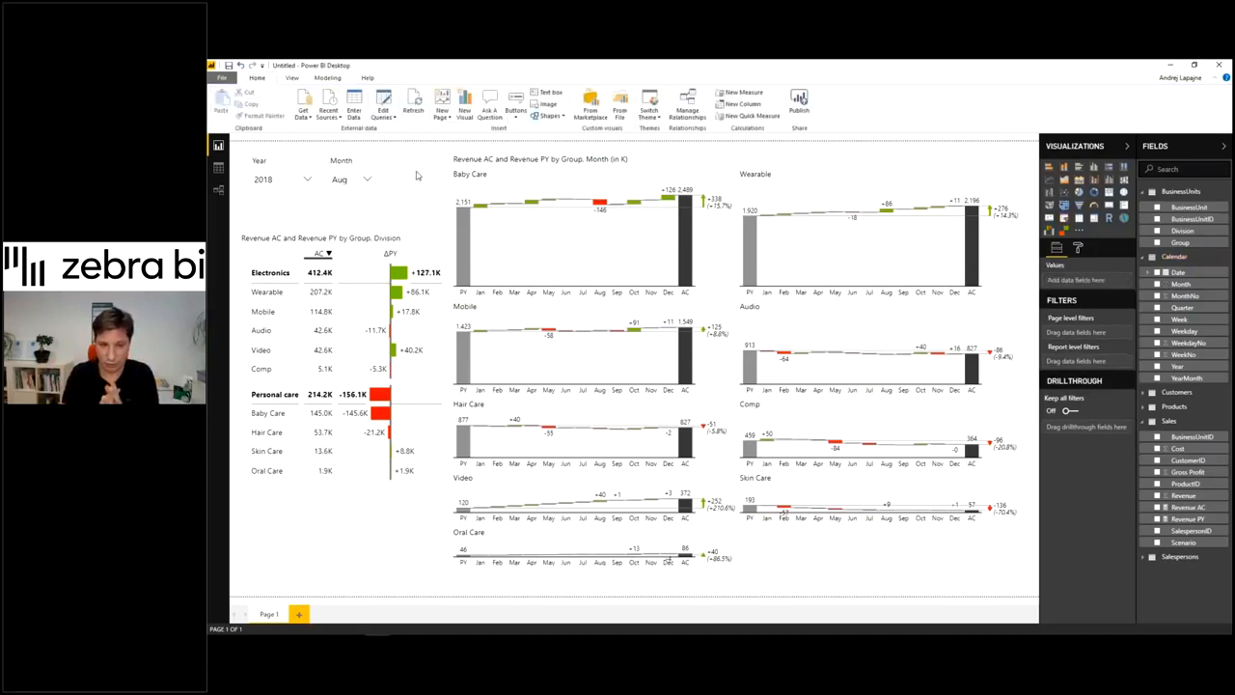
pyautogui.moveTo(633, 282)
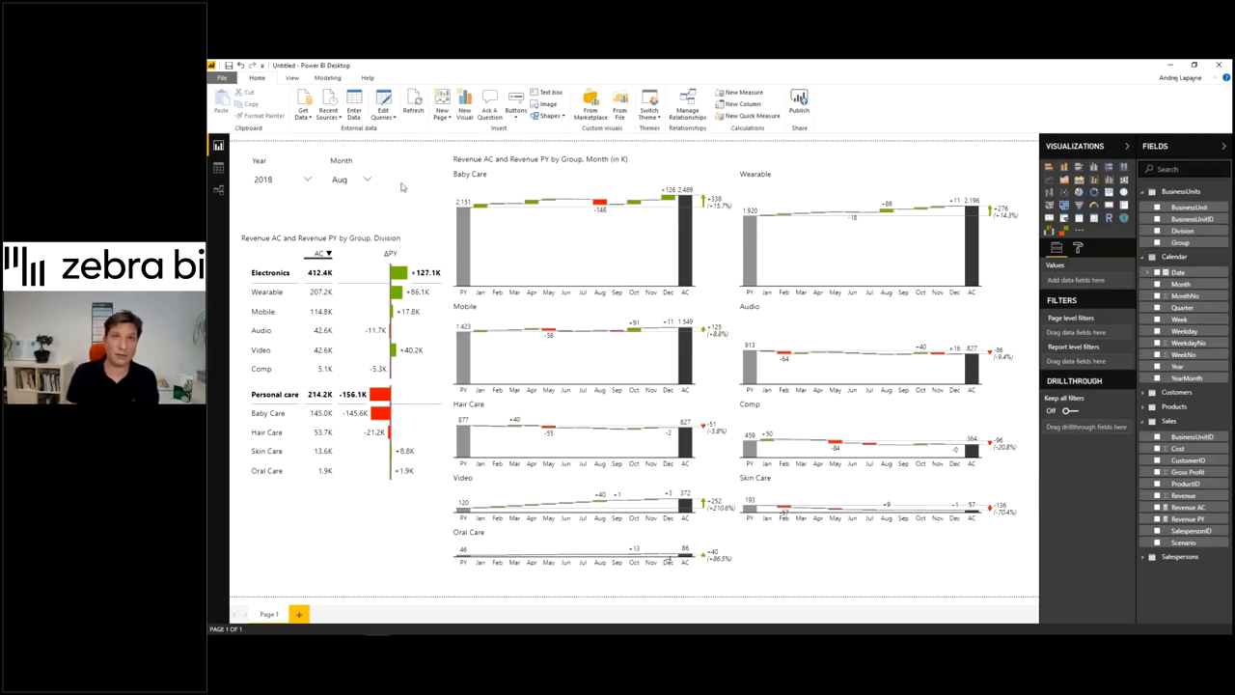
# - Switch to Model view showing Sales linked to its dimension tables
pyautogui.click(218, 189)
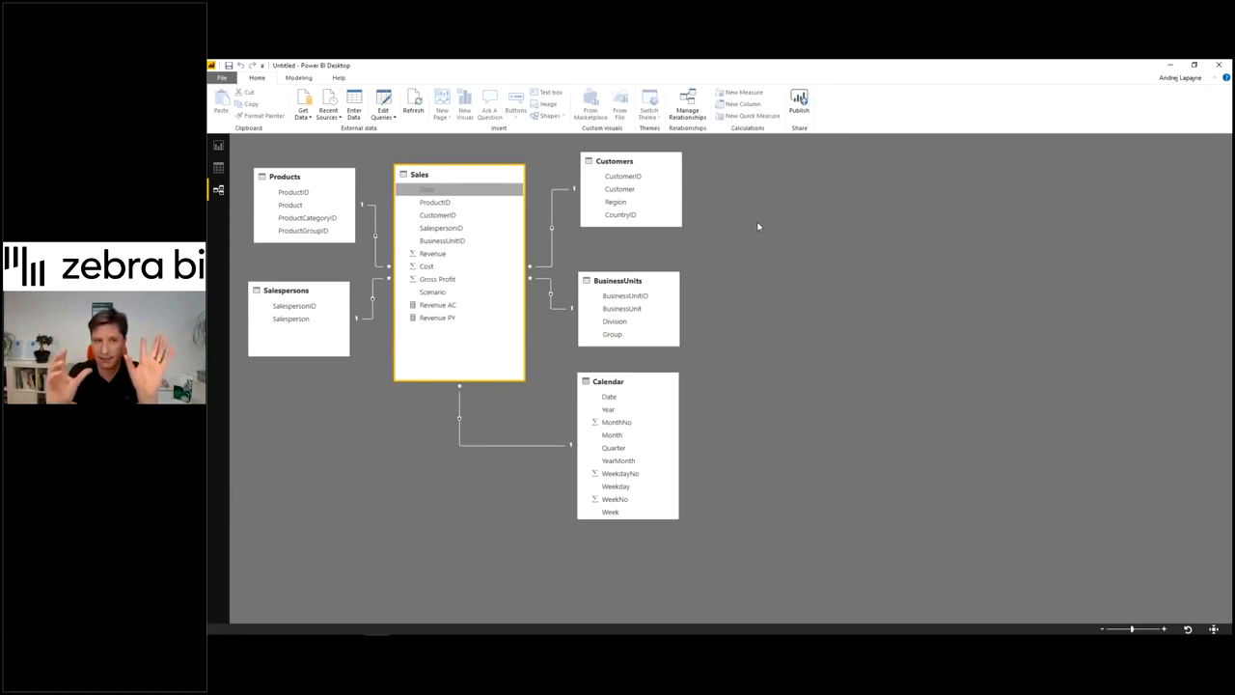
pyautogui.moveTo(749, 224)
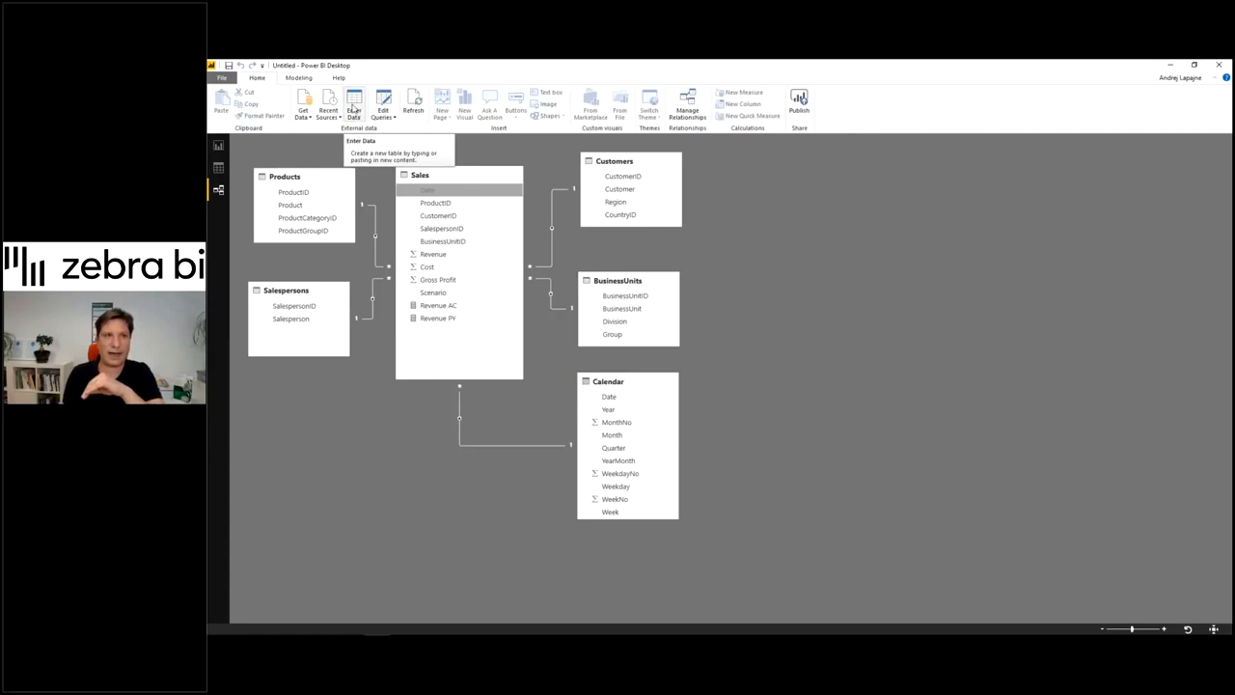
pyautogui.moveTo(446, 164)
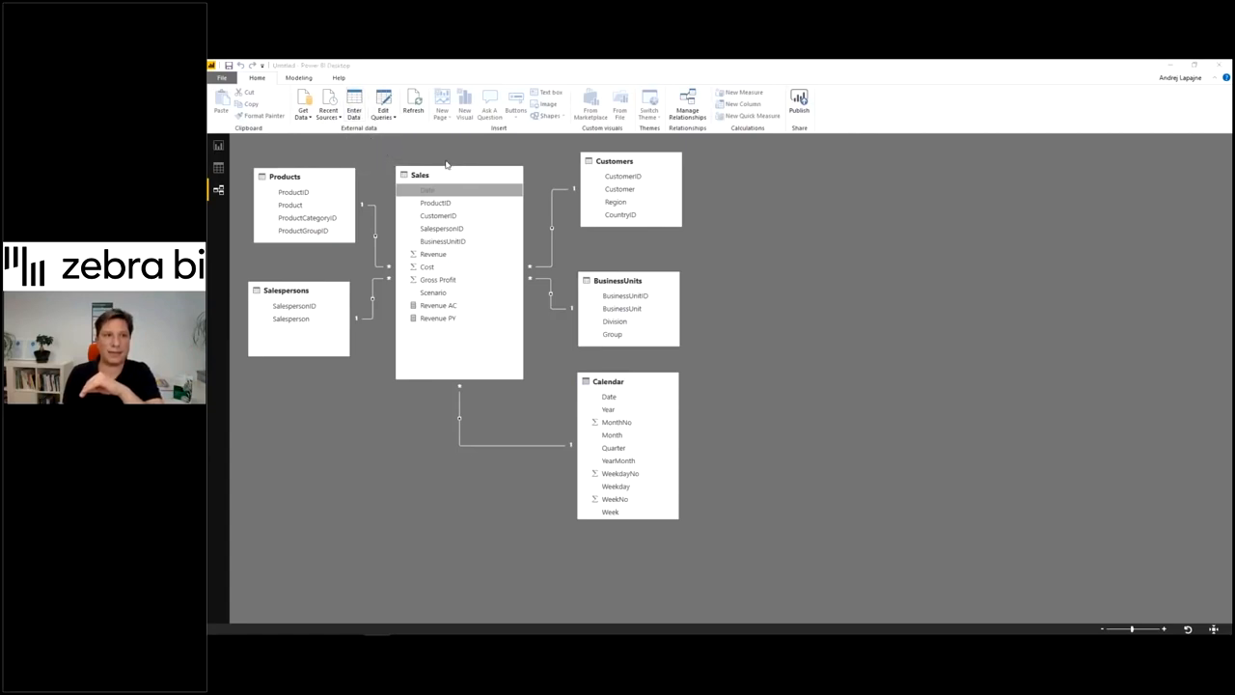
# - Start an Enter Data table named Period Calculation with a Period Calculation column
pyautogui.click(357, 105)
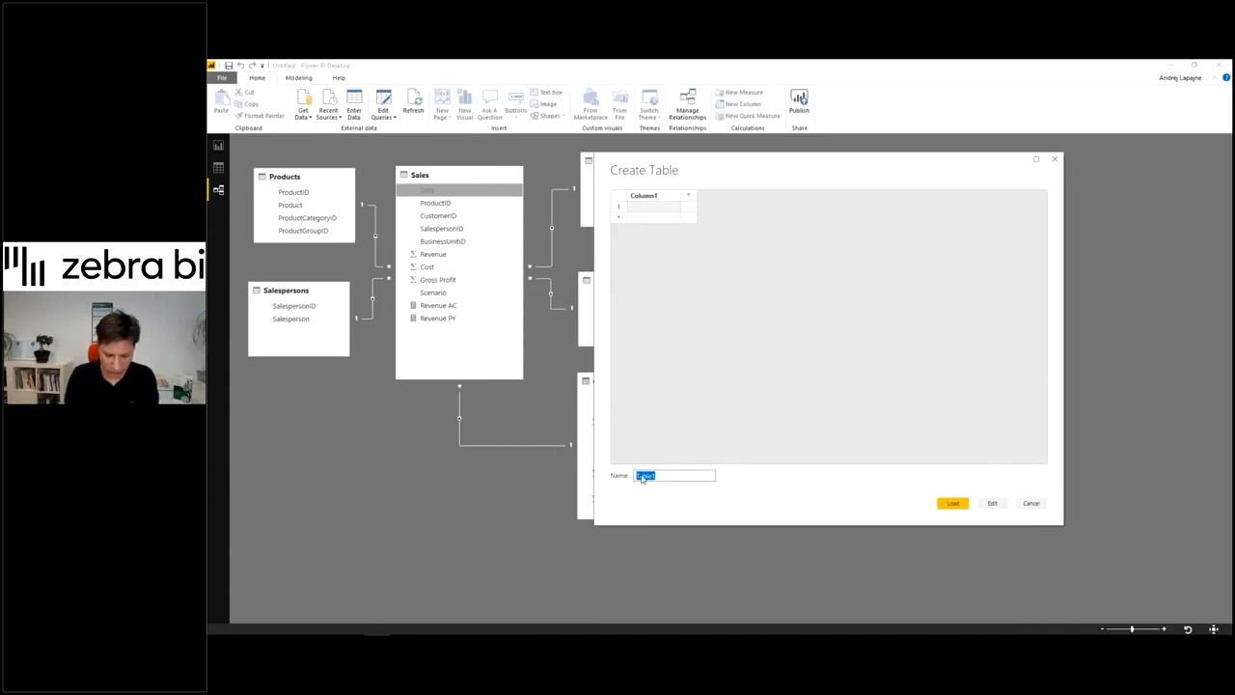
pyautogui.write('Prod Calc')
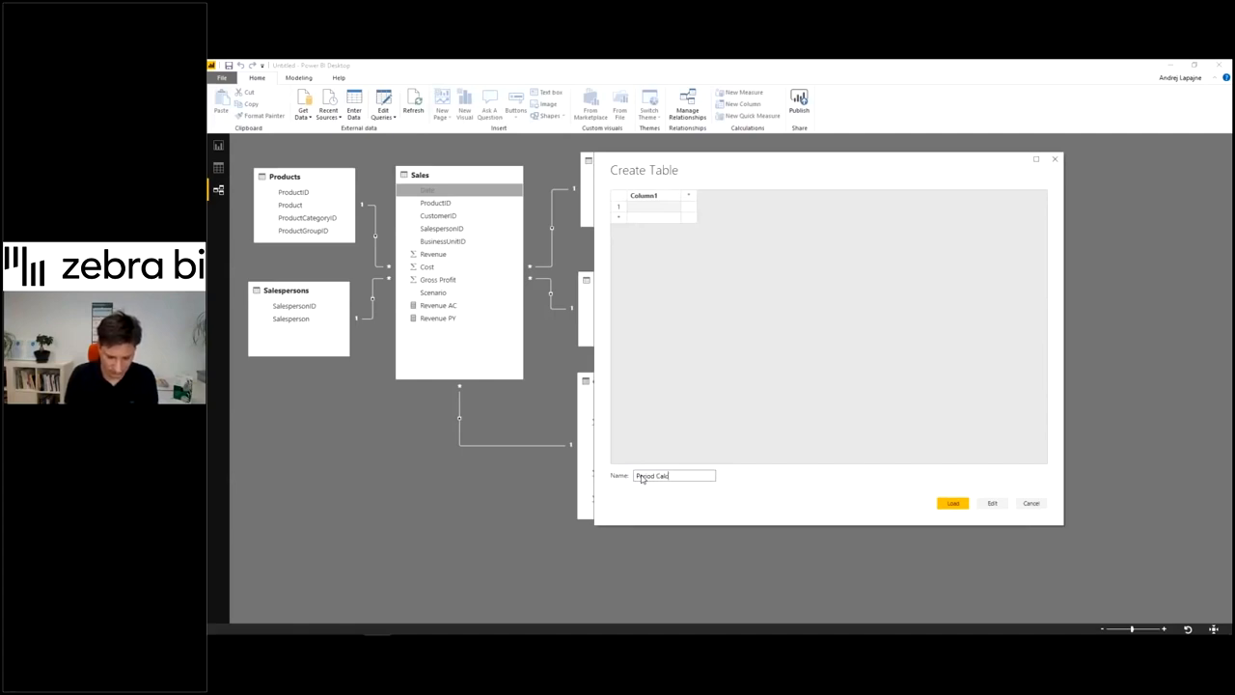
pyautogui.write('Period Calculation')
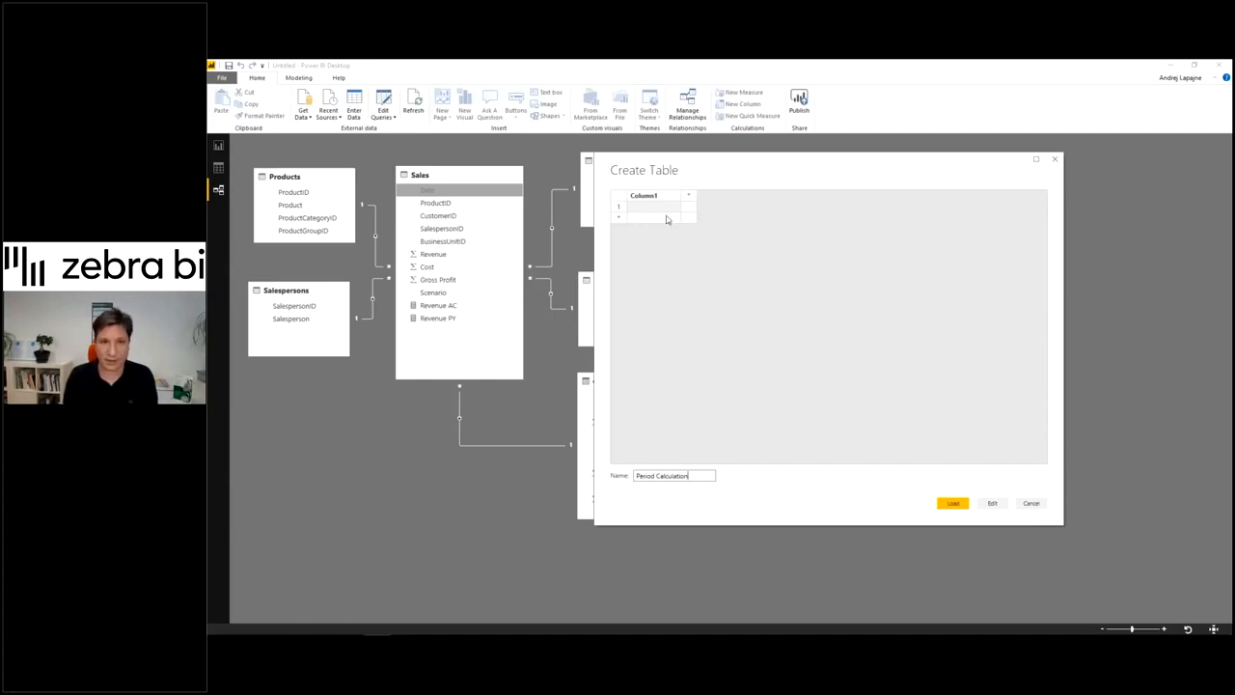
pyautogui.doubleClick(646, 194)
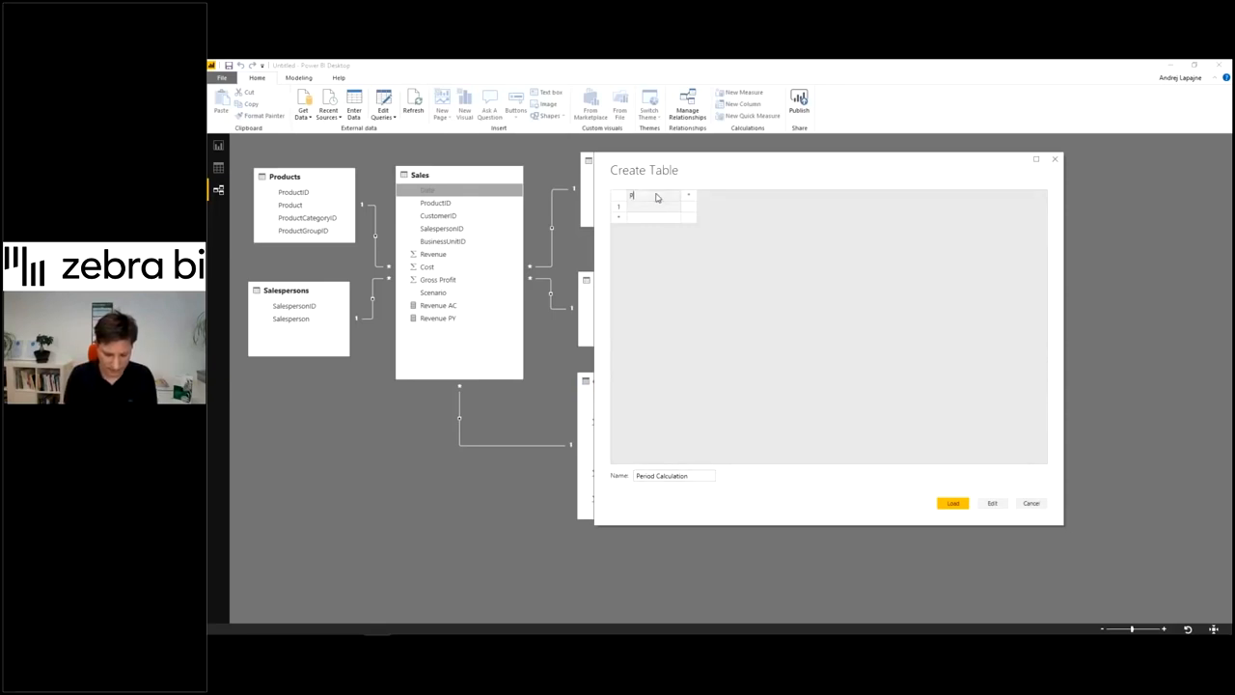
pyautogui.write('Period Calculation')
pyautogui.write('CalcID')
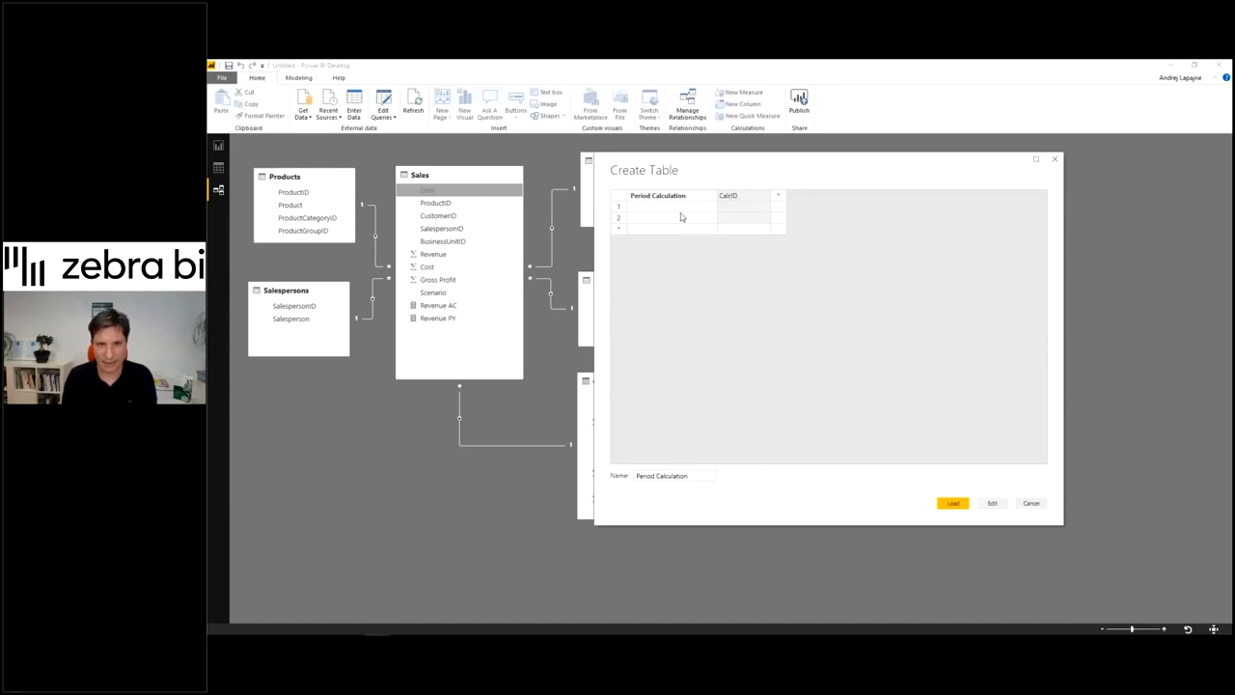
# - Fill the Monthly and YTD rows with CalcIDs and load the table into the model
pyautogui.click(668, 207)
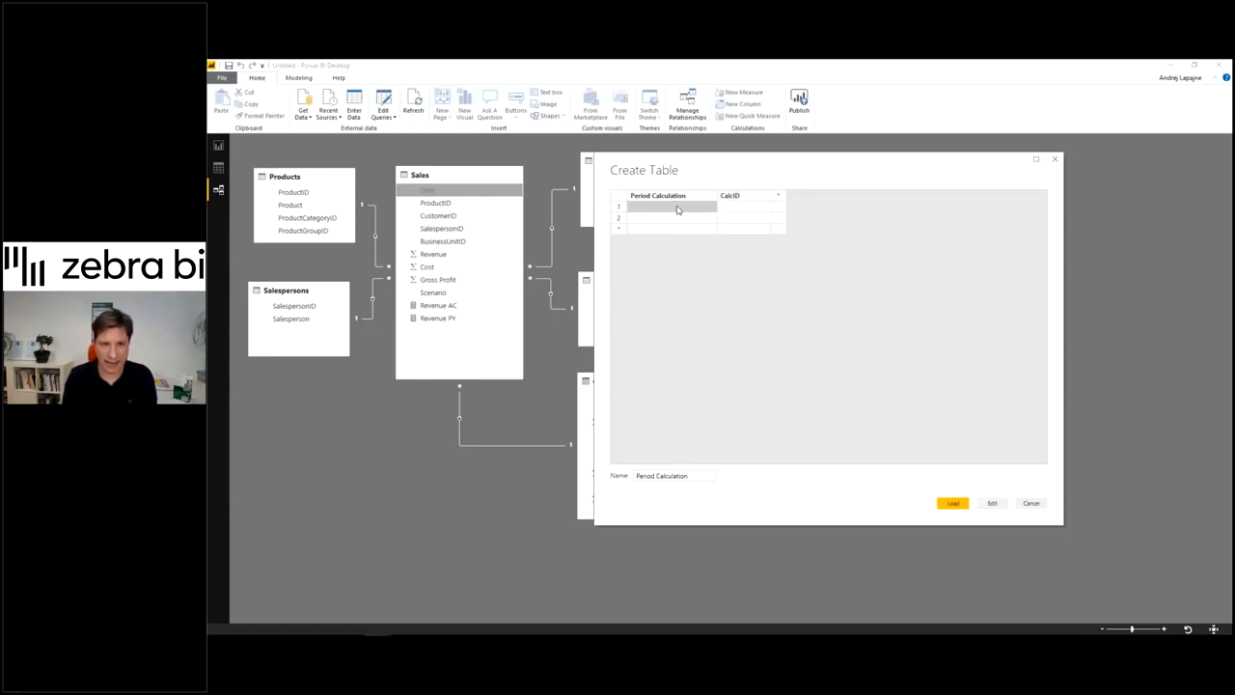
pyautogui.write('Monthly')
pyautogui.click(745, 218)
pyautogui.write('2')
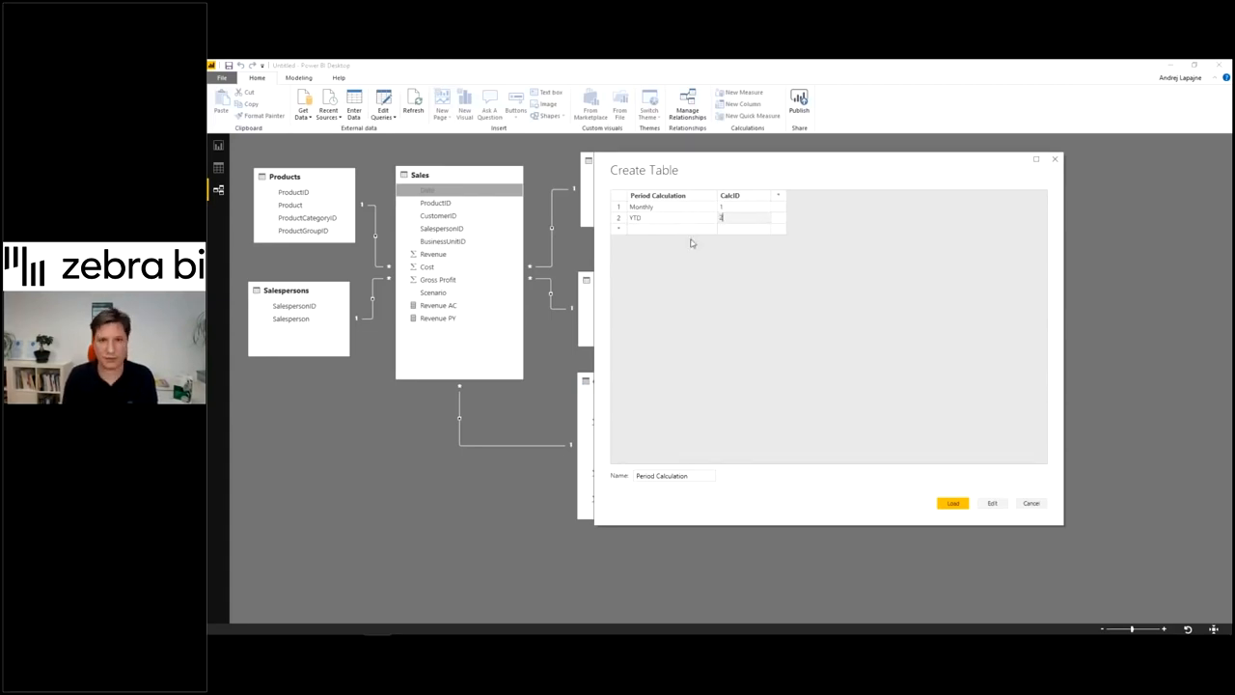
pyautogui.click(956, 501)
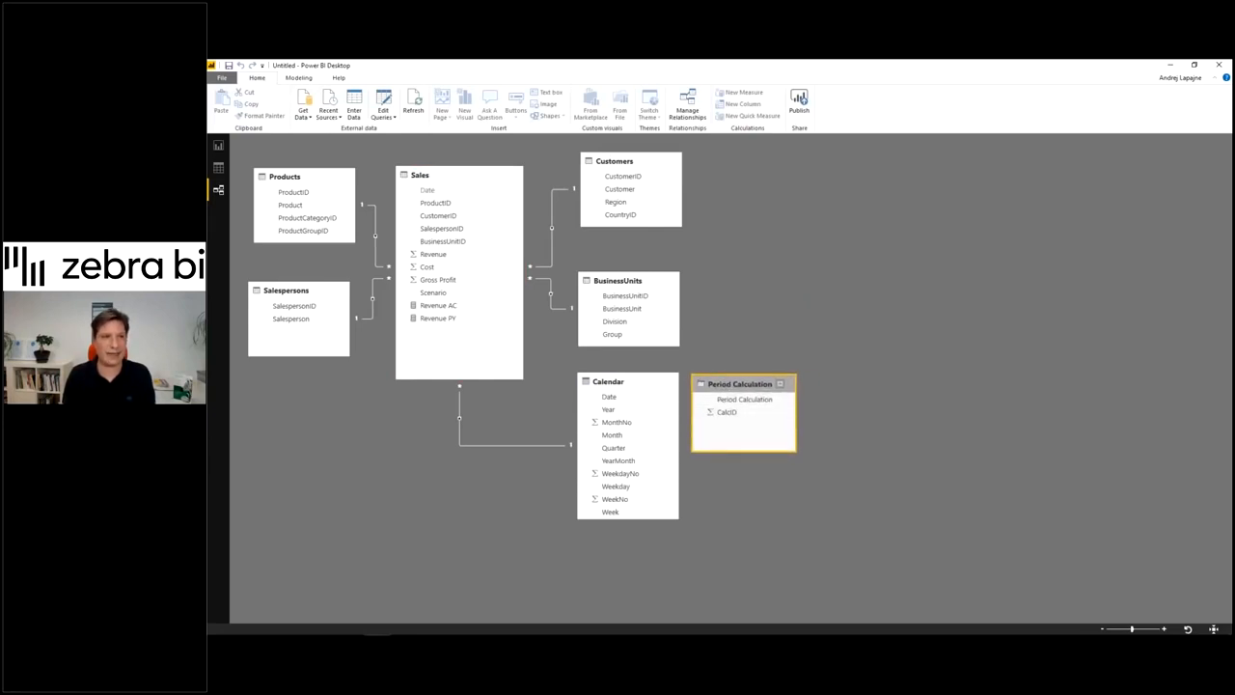
# - Add a Period Calculation slicer to the report and adjust its selection controls
pyautogui.click(218, 146)
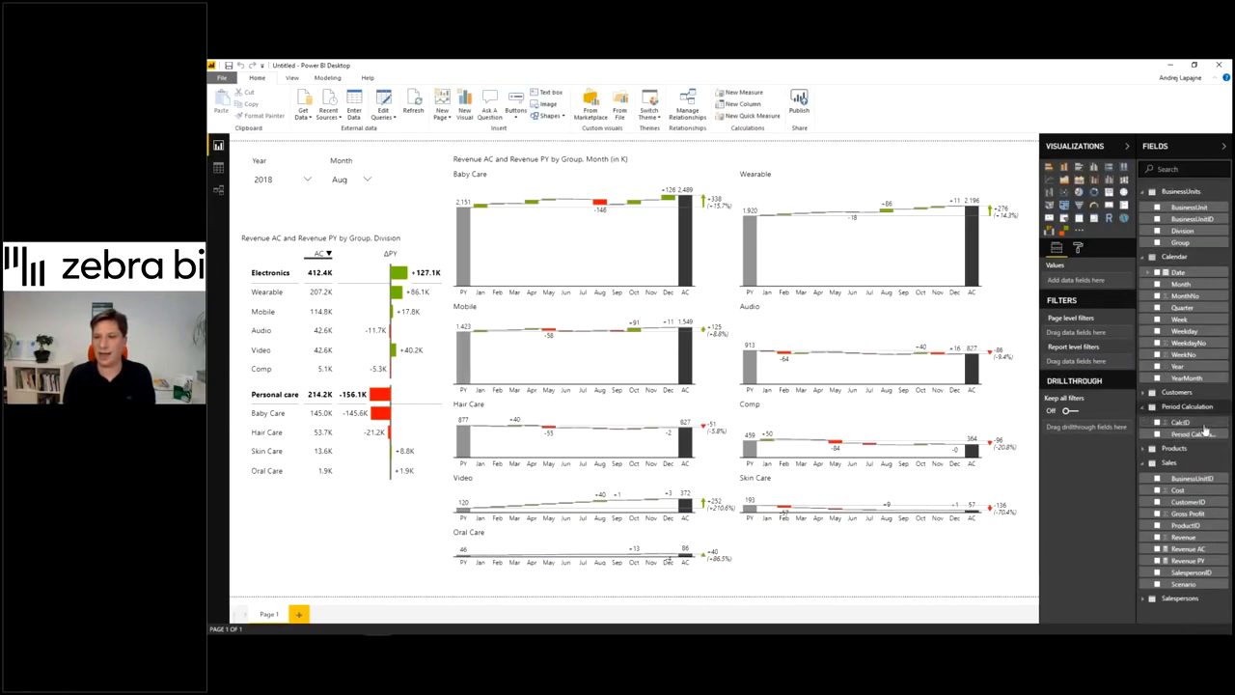
pyautogui.moveTo(1187, 434)
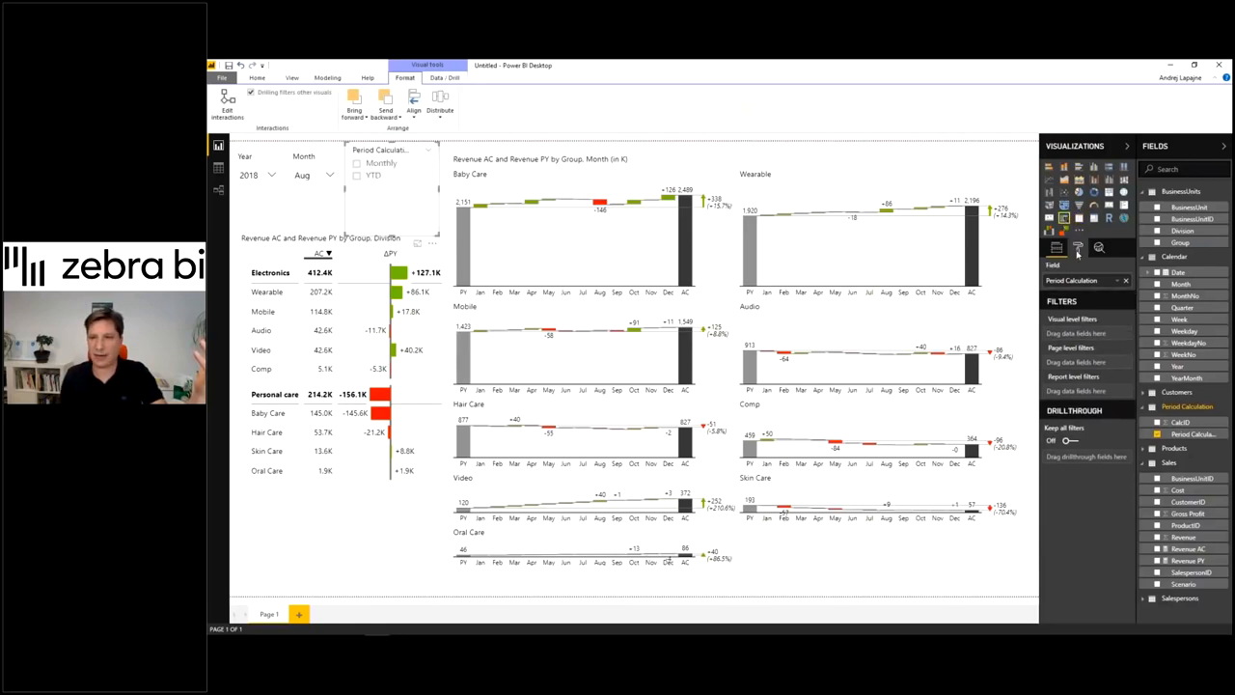
pyautogui.click(1073, 247)
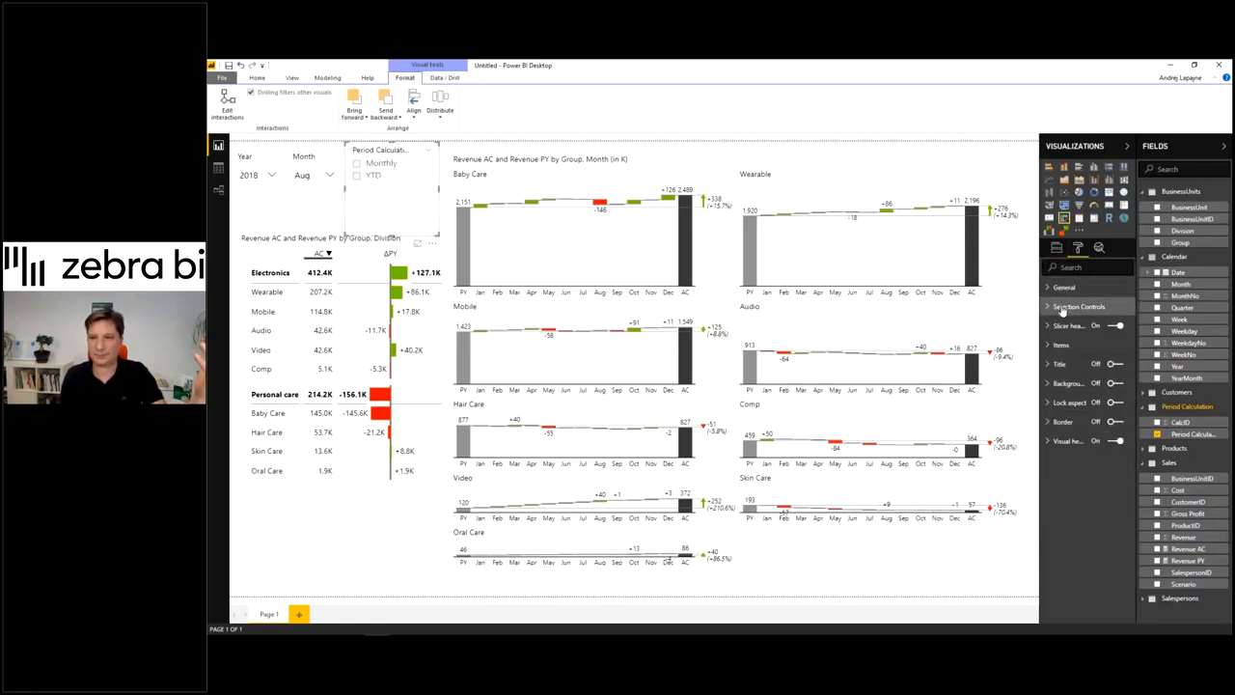
pyautogui.click(1058, 286)
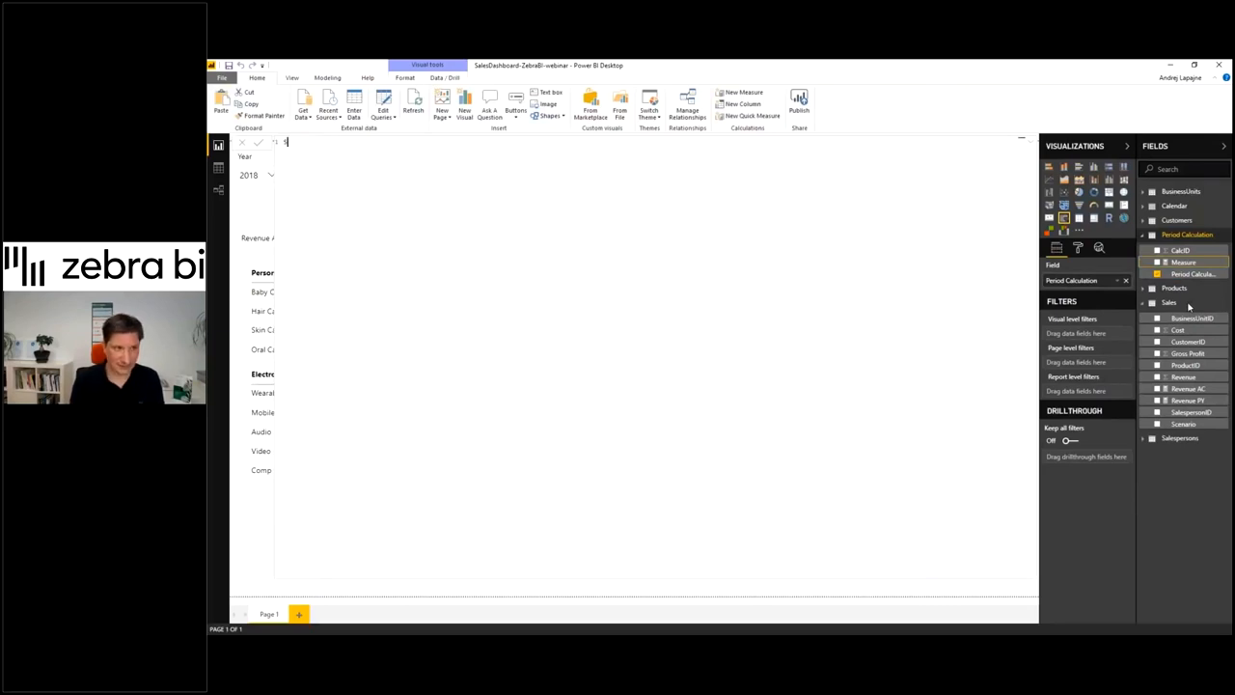
# - Define SelectedCalc = SELECTEDVALUE('Period Calculation'[CalcID]) and start a new revenue measure
pyautogui.write('Selected')
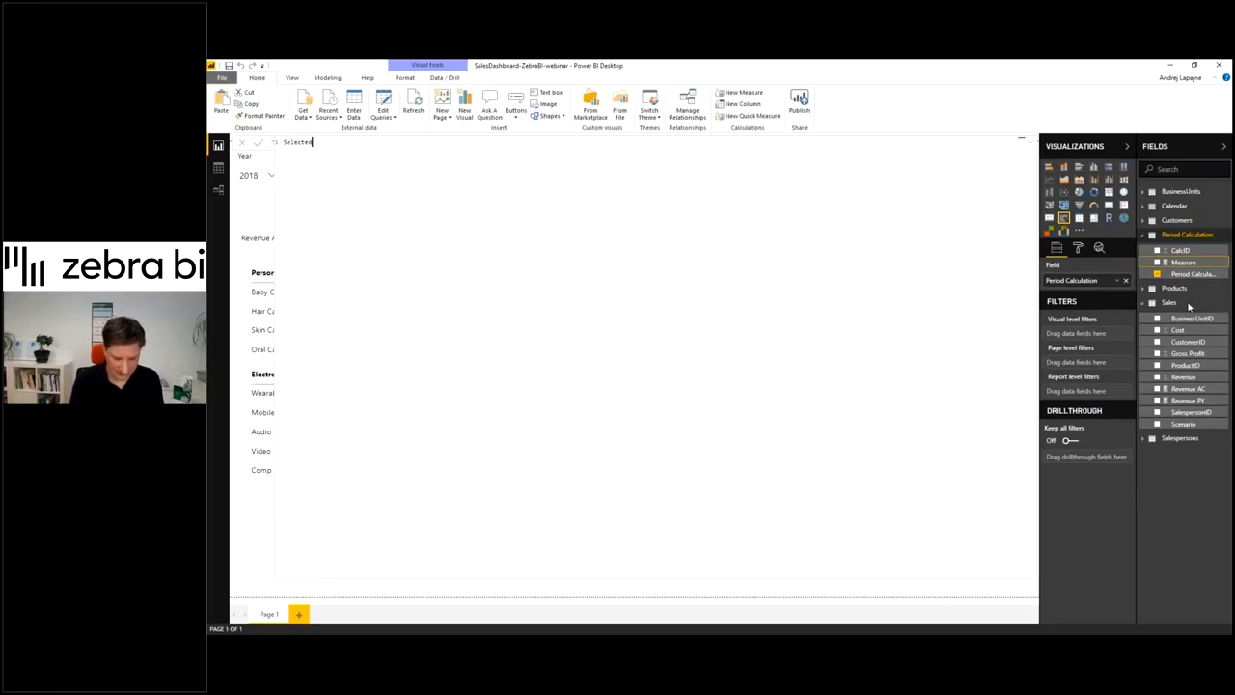
pyautogui.write('Calc =')
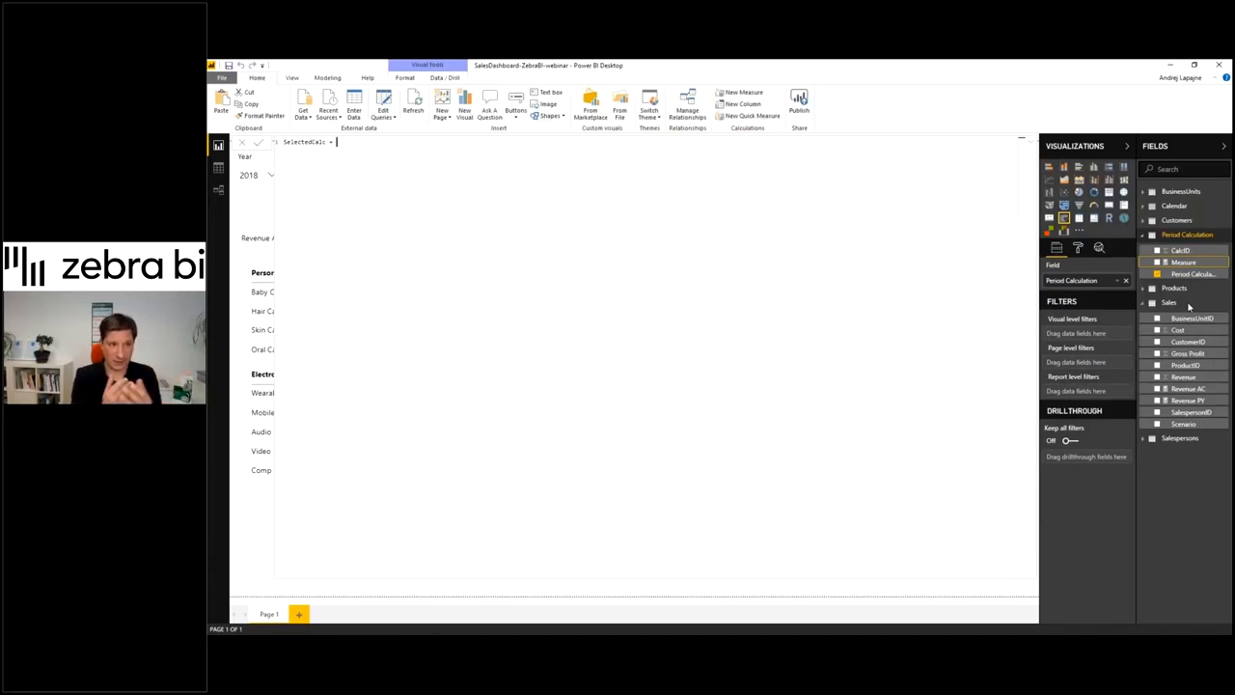
pyautogui.write('M')
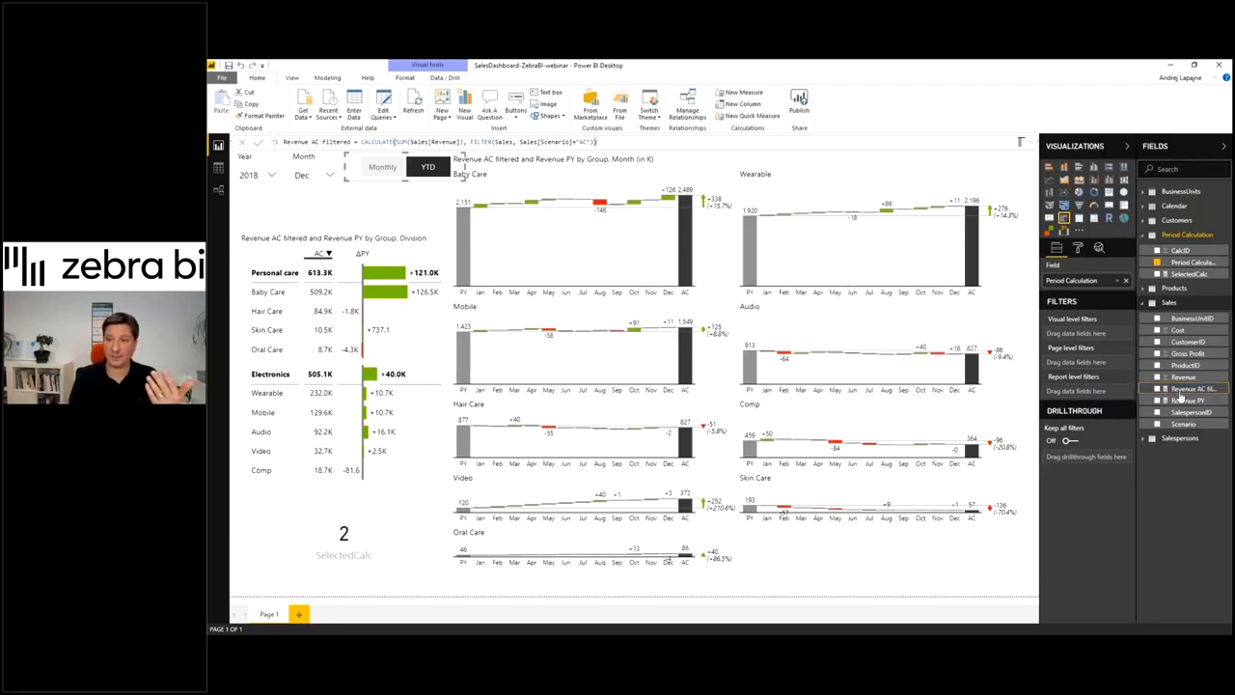
pyautogui.rightClick(1184, 387)
pyautogui.write('Revenue AC =')
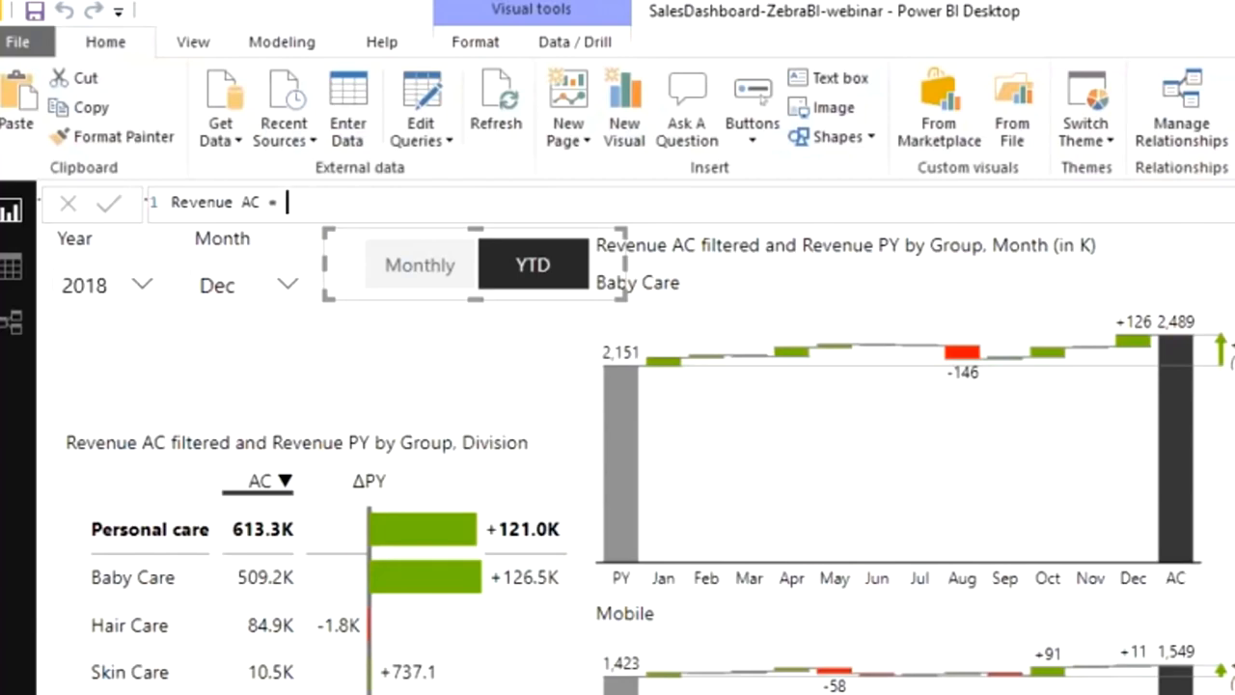
# - Write Revenue AC as SWITCH([SelectedCalc], 1, [Revenue AC filtered], ..
pyautogui.write('SWITCH(')
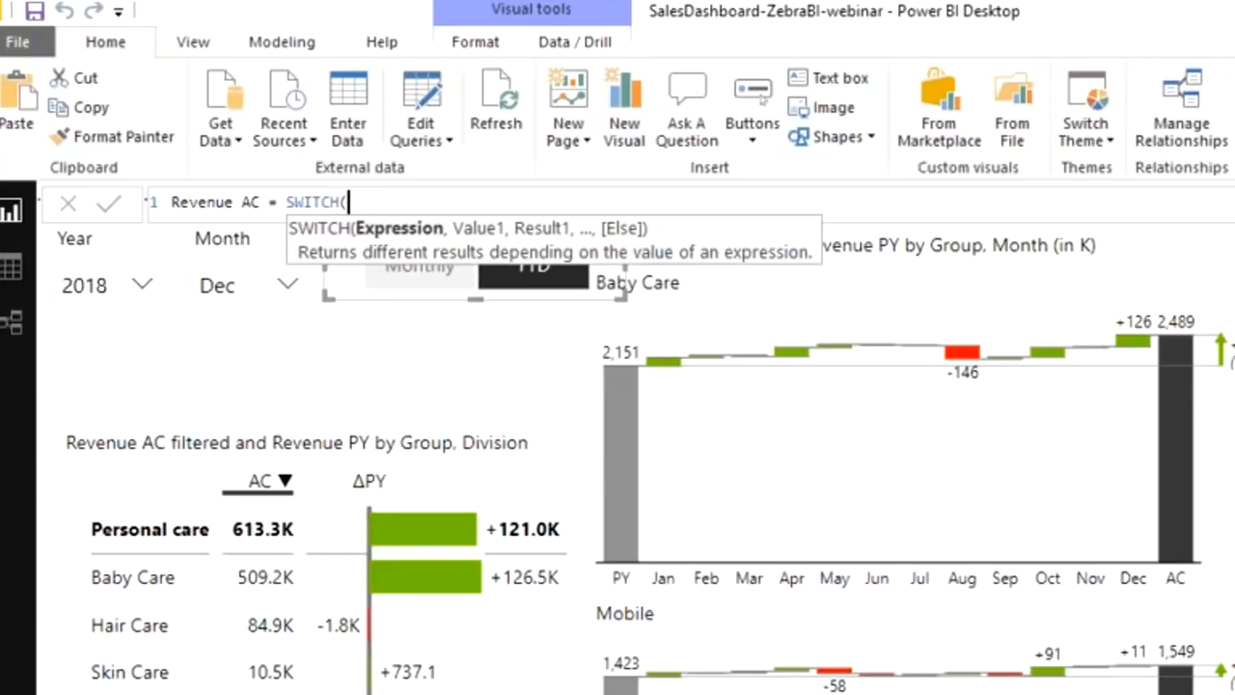
pyautogui.write('S')
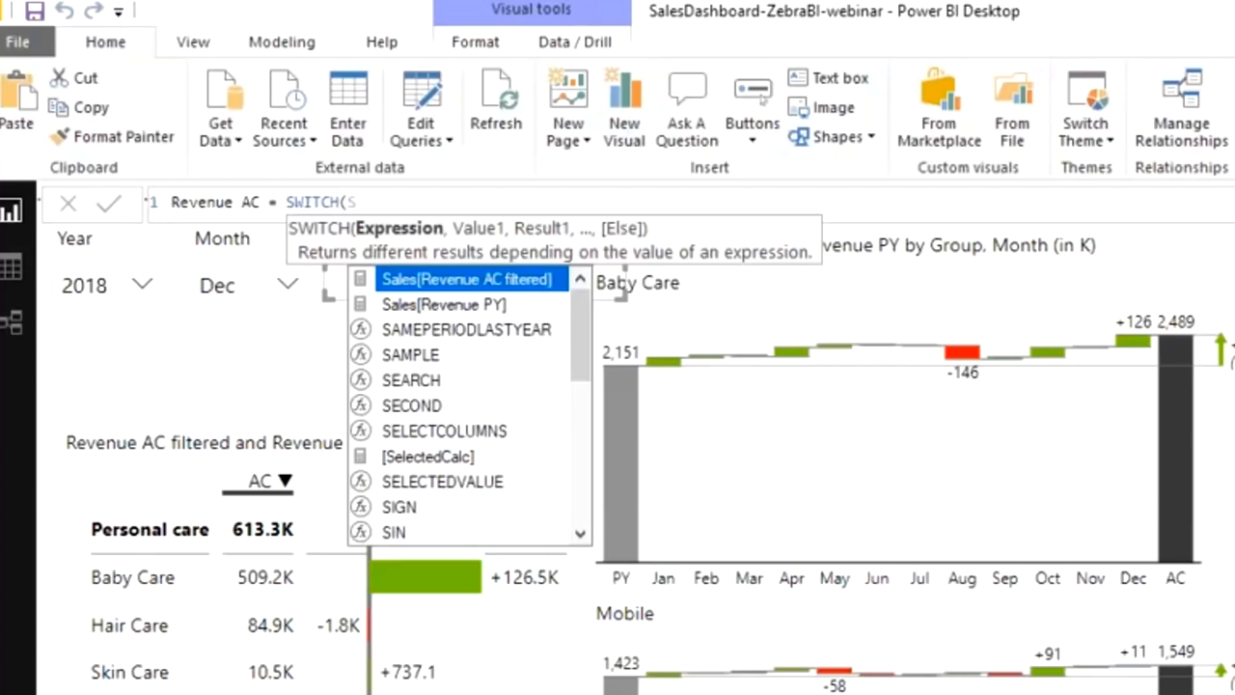
pyautogui.write('Selct')
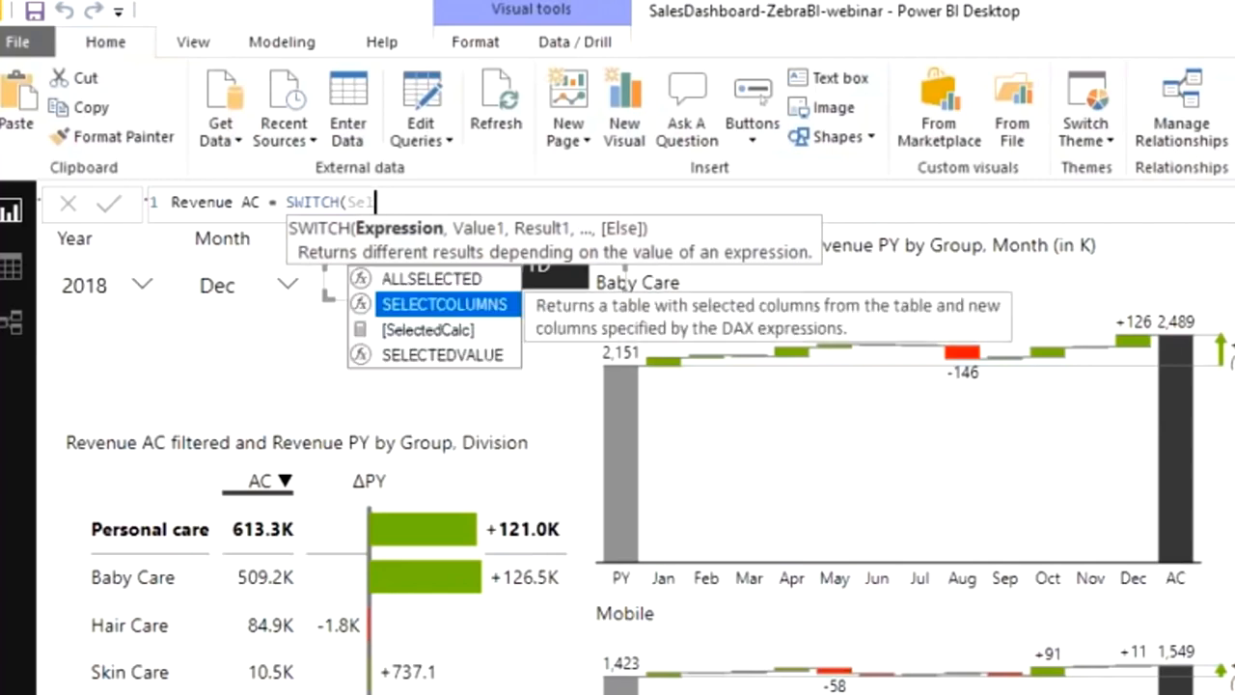
pyautogui.write('Selected')
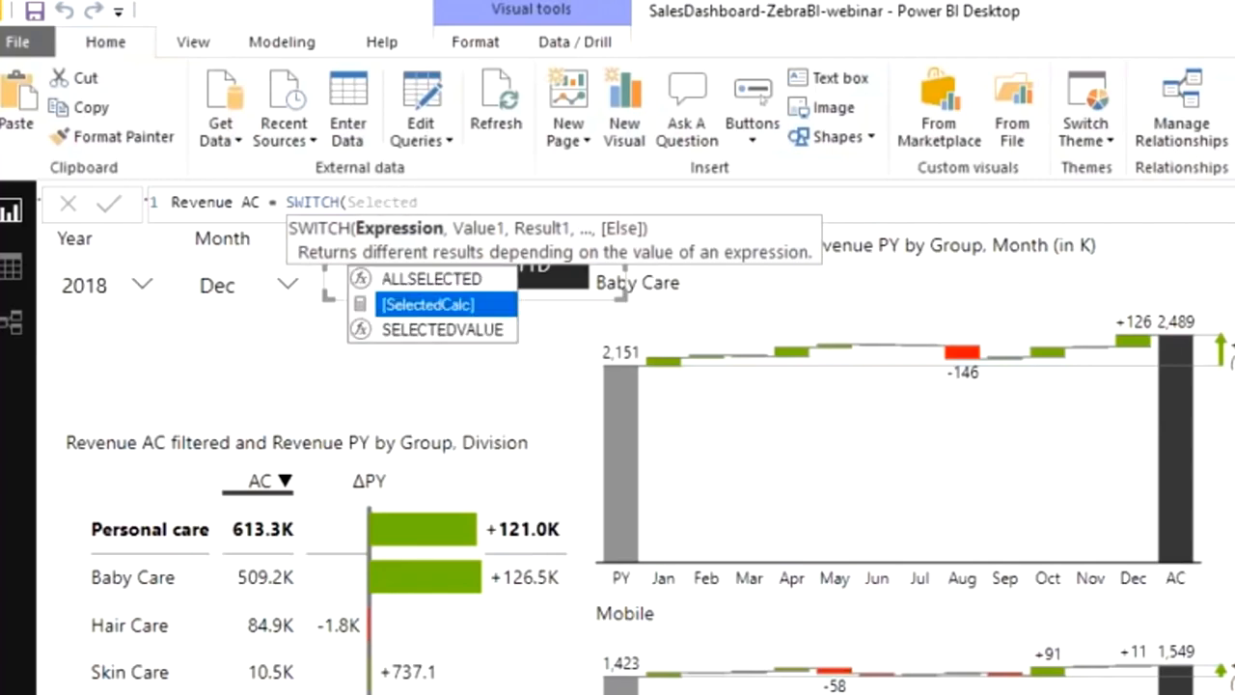
pyautogui.click(432, 305)
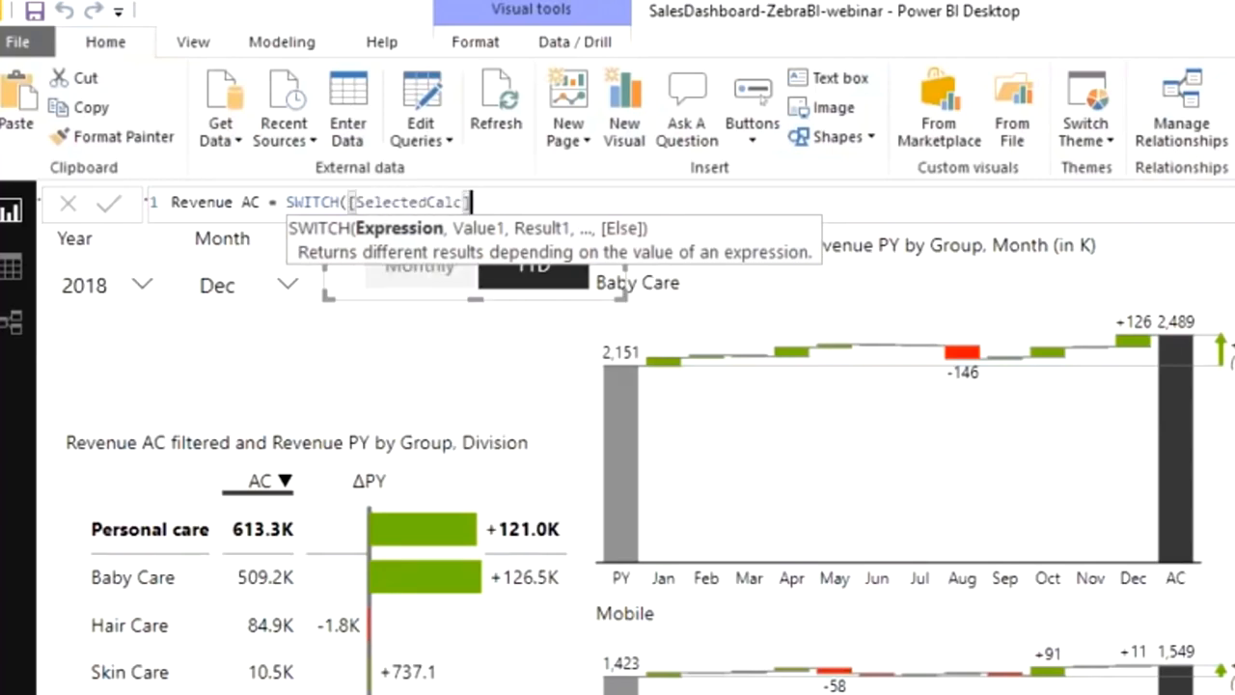
pyautogui.write(',')
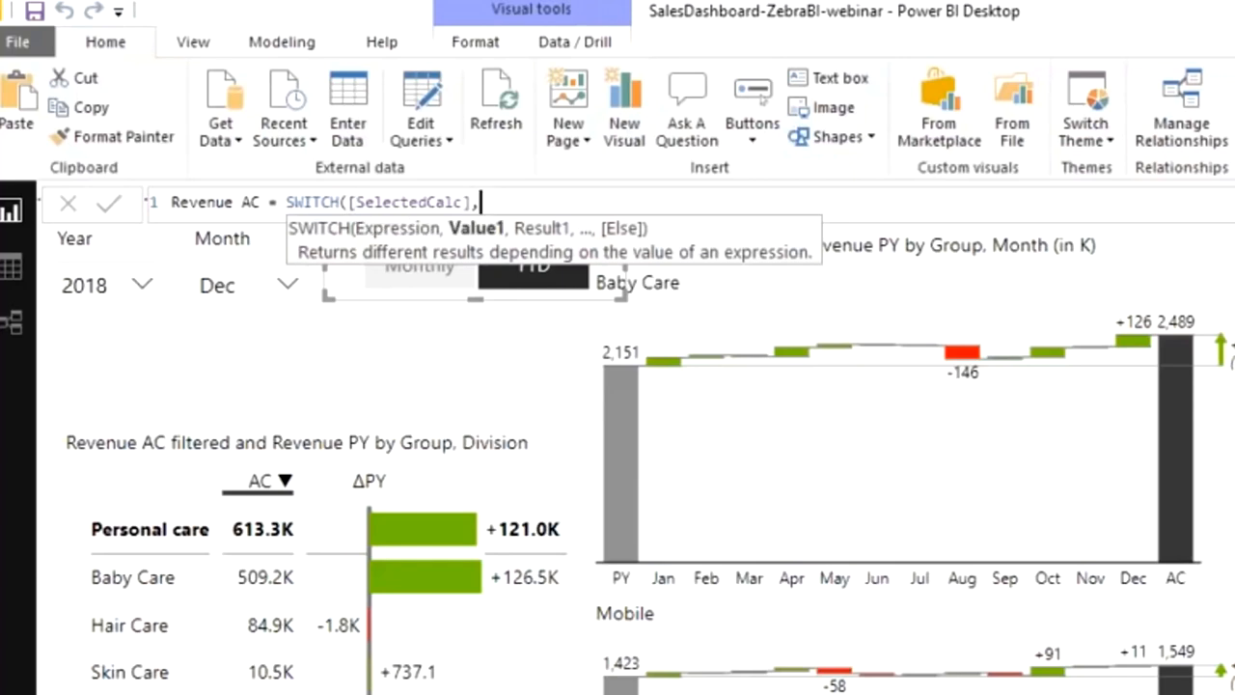
pyautogui.press('Enter')
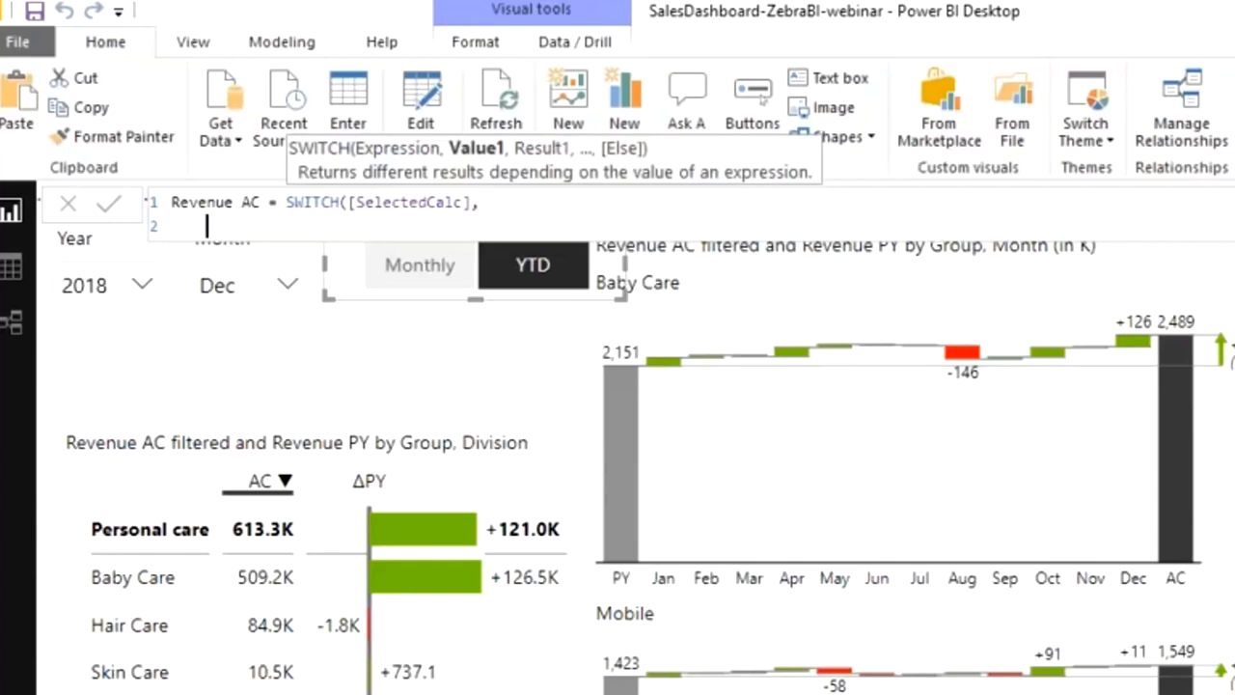
pyautogui.write('1')
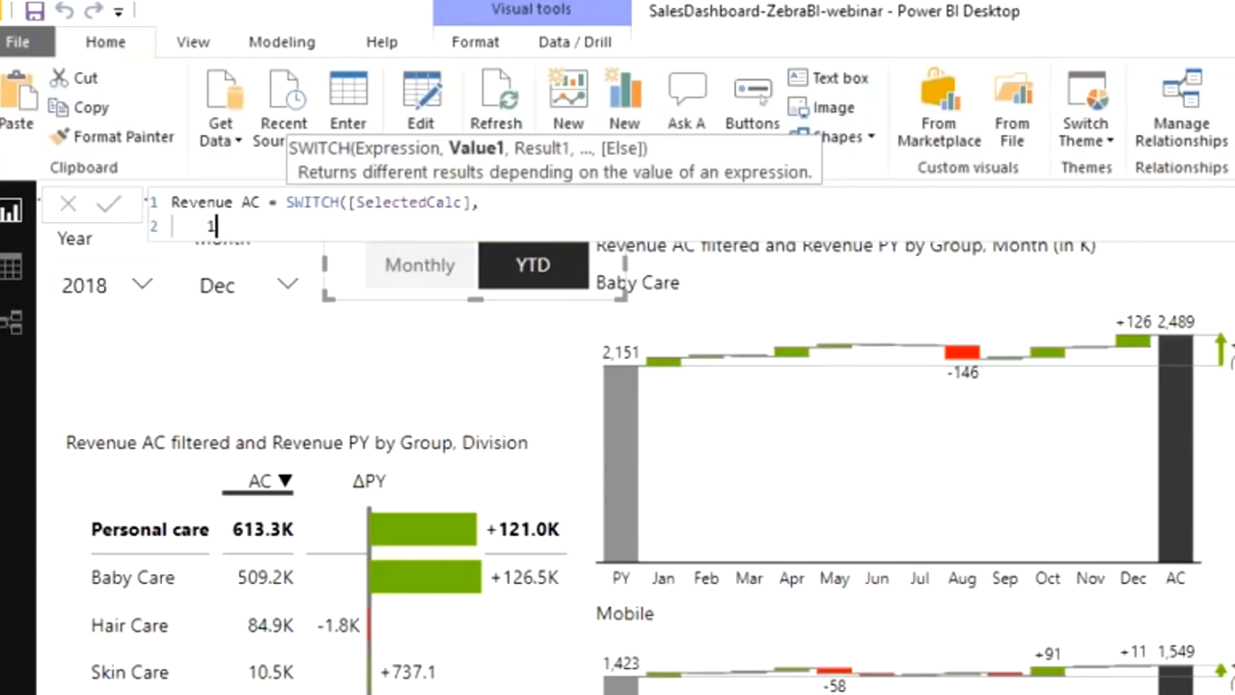
pyautogui.write(',')
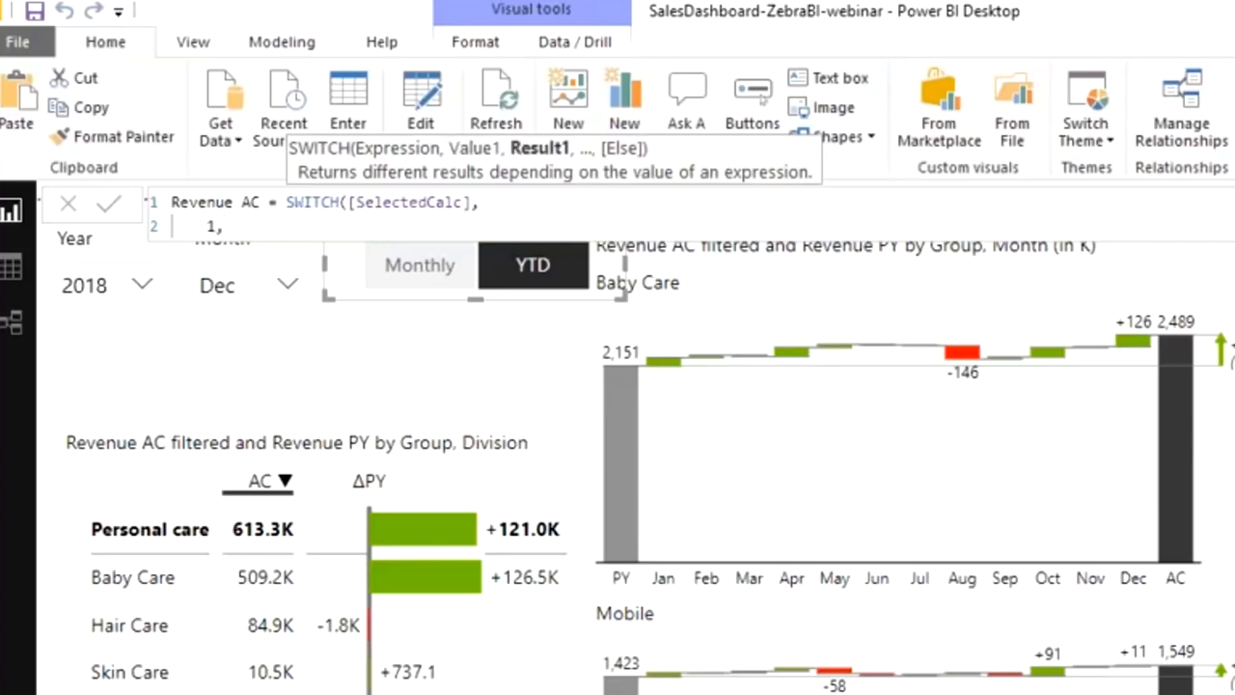
pyautogui.write('Rever')
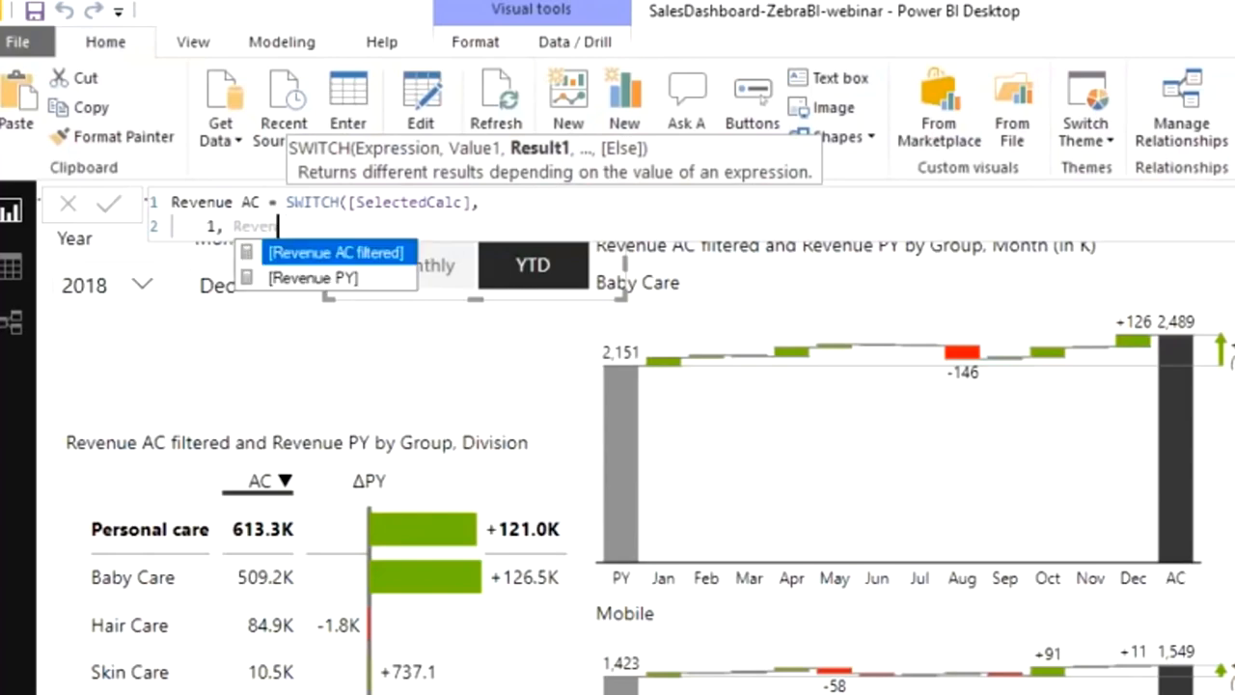
pyautogui.click(336, 251)
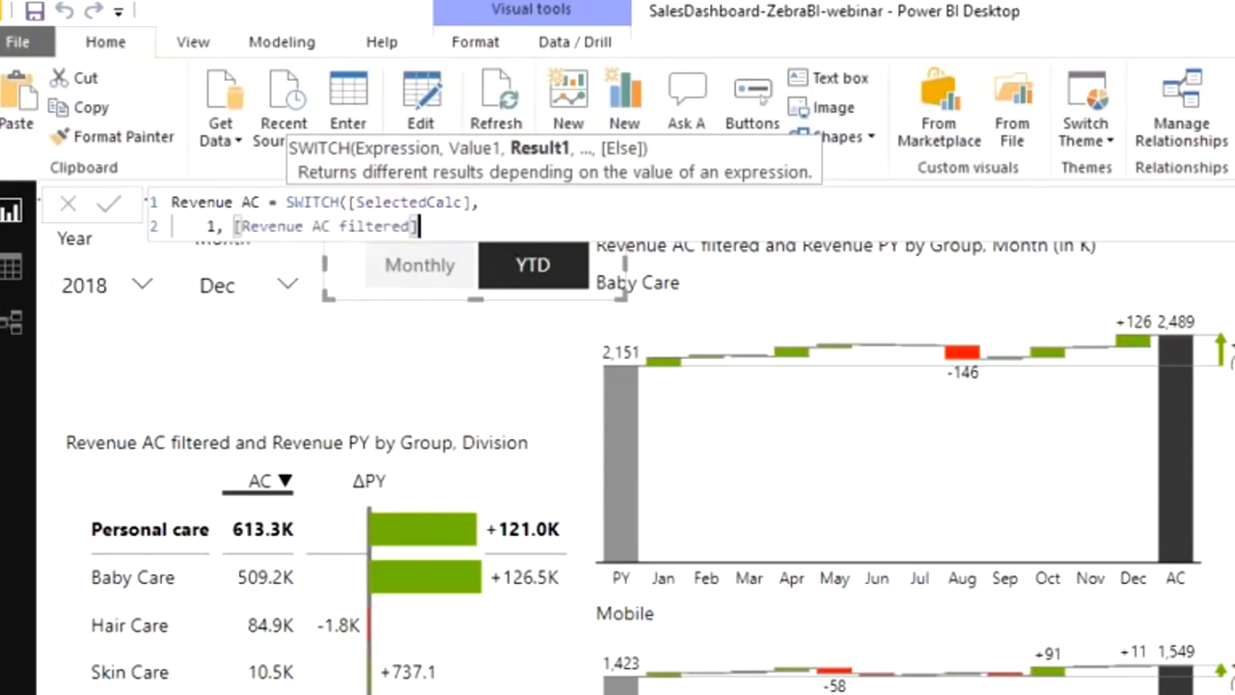
pyautogui.write(',')
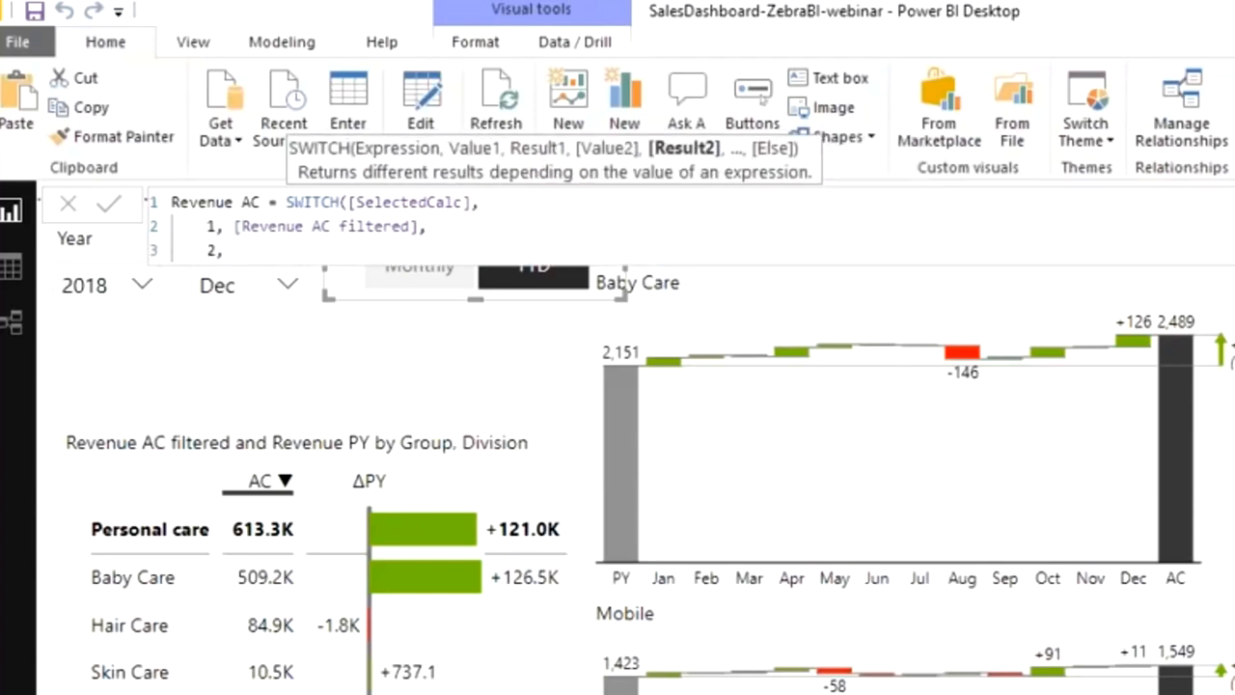
# - Add the YTD branch: 2, CALCULATE([Revenue AC filtered], DATESYTD('Calendar'[Date]))
pyautogui.write('CALC')
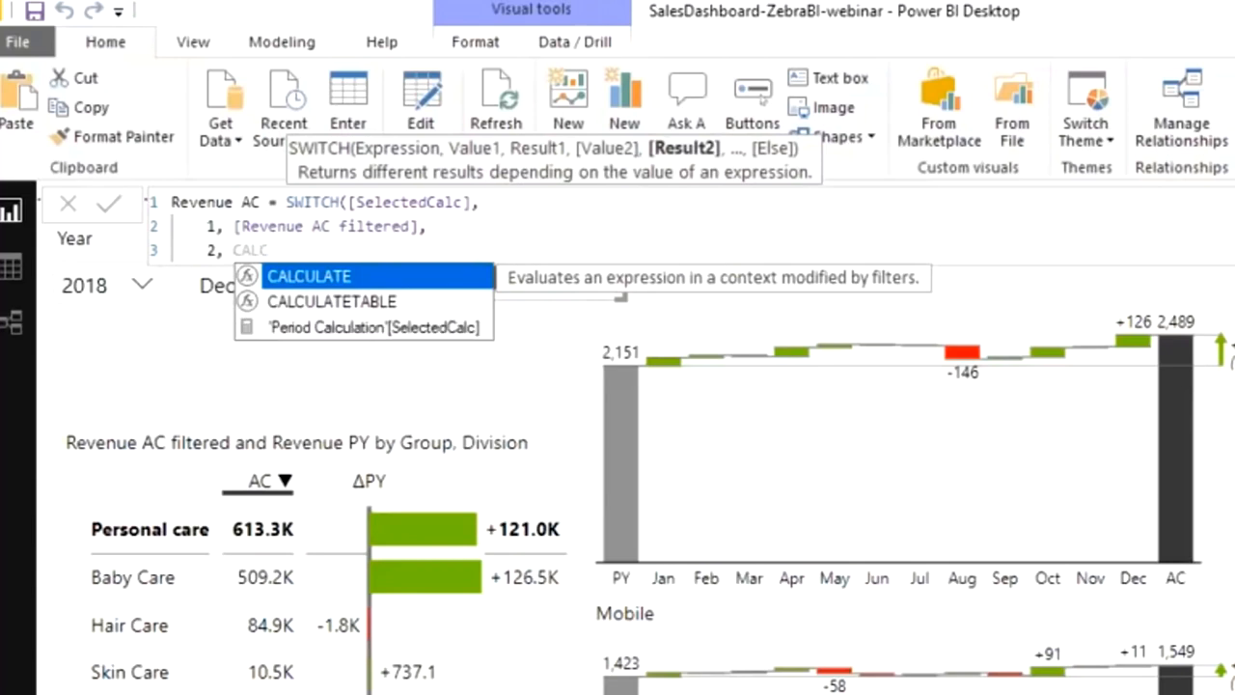
pyautogui.click(308, 276)
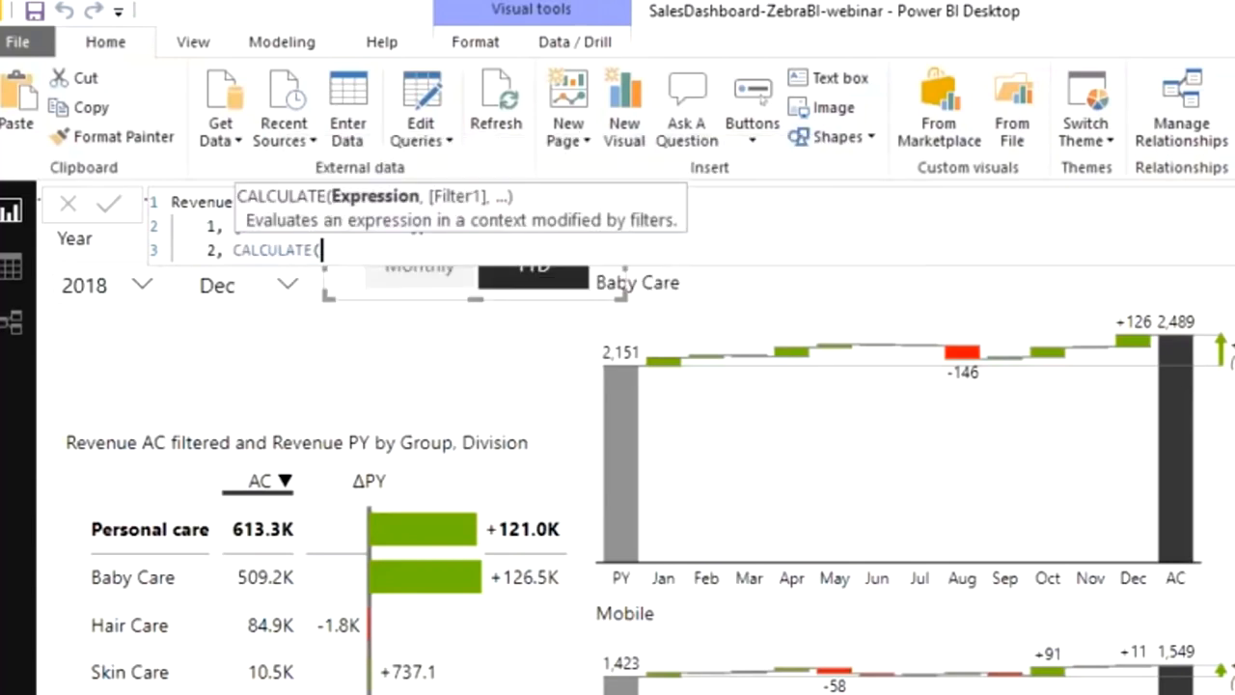
pyautogui.write('reve')
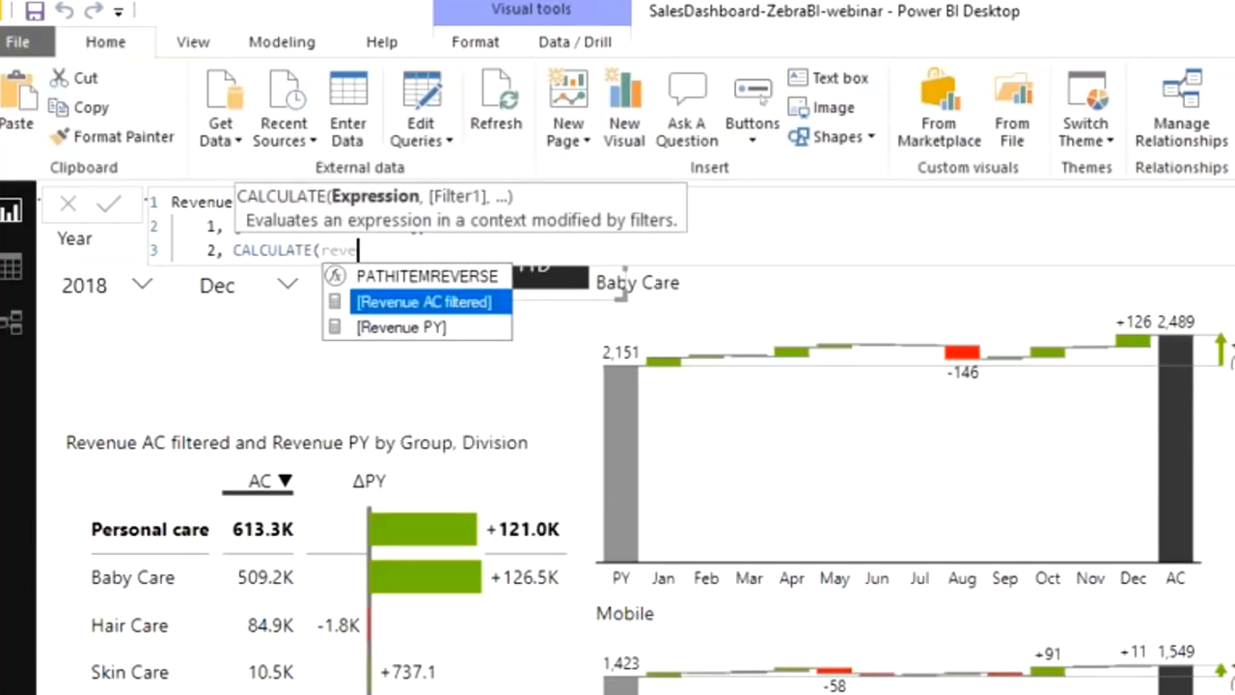
pyautogui.click(425, 301)
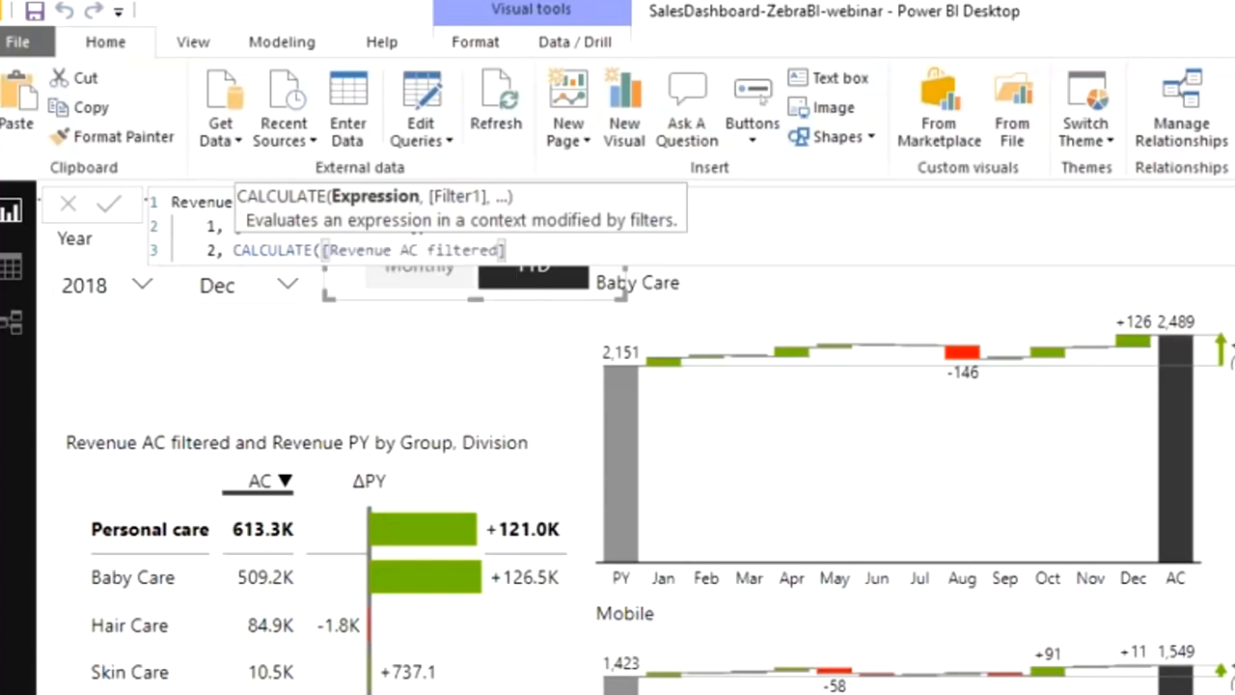
pyautogui.write(',')
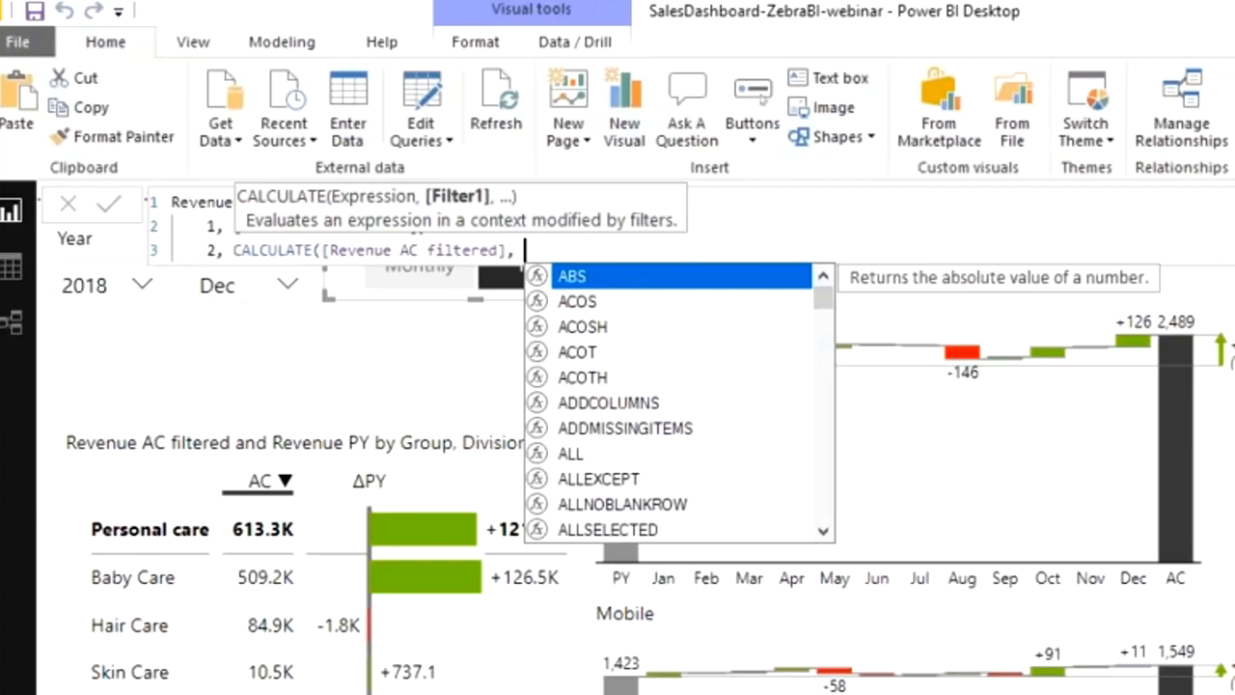
pyautogui.write('D')
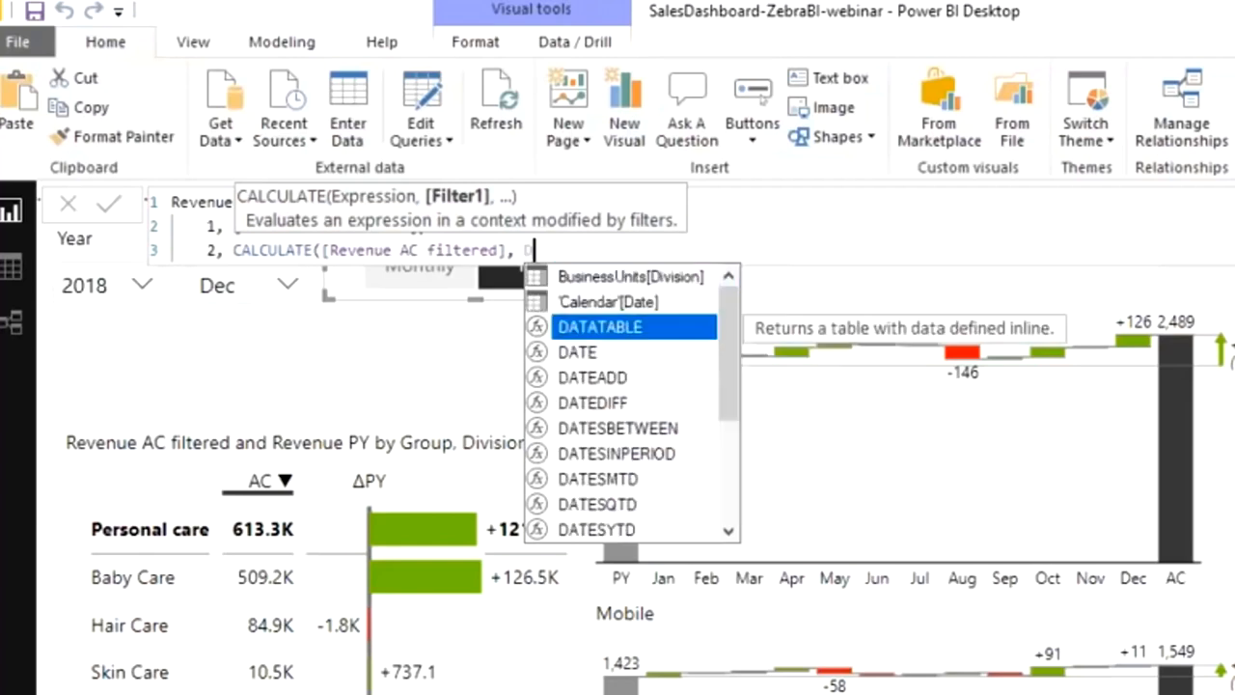
pyautogui.write('DTES')
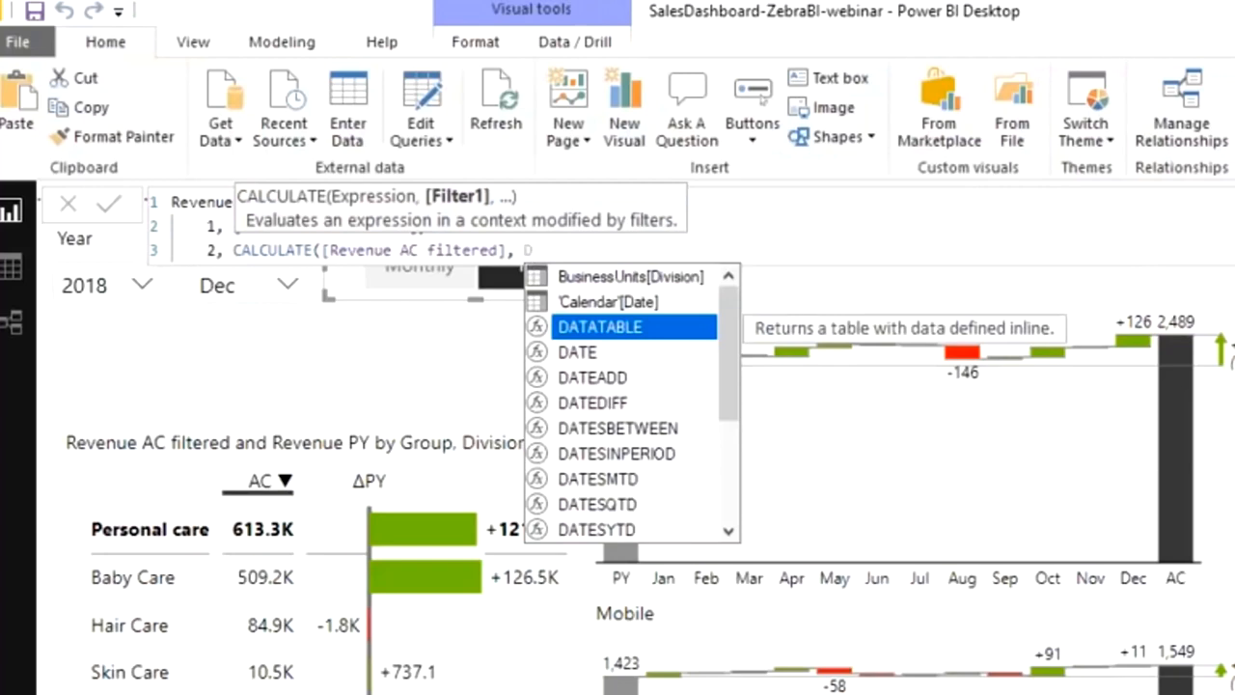
pyautogui.write('DATESY')
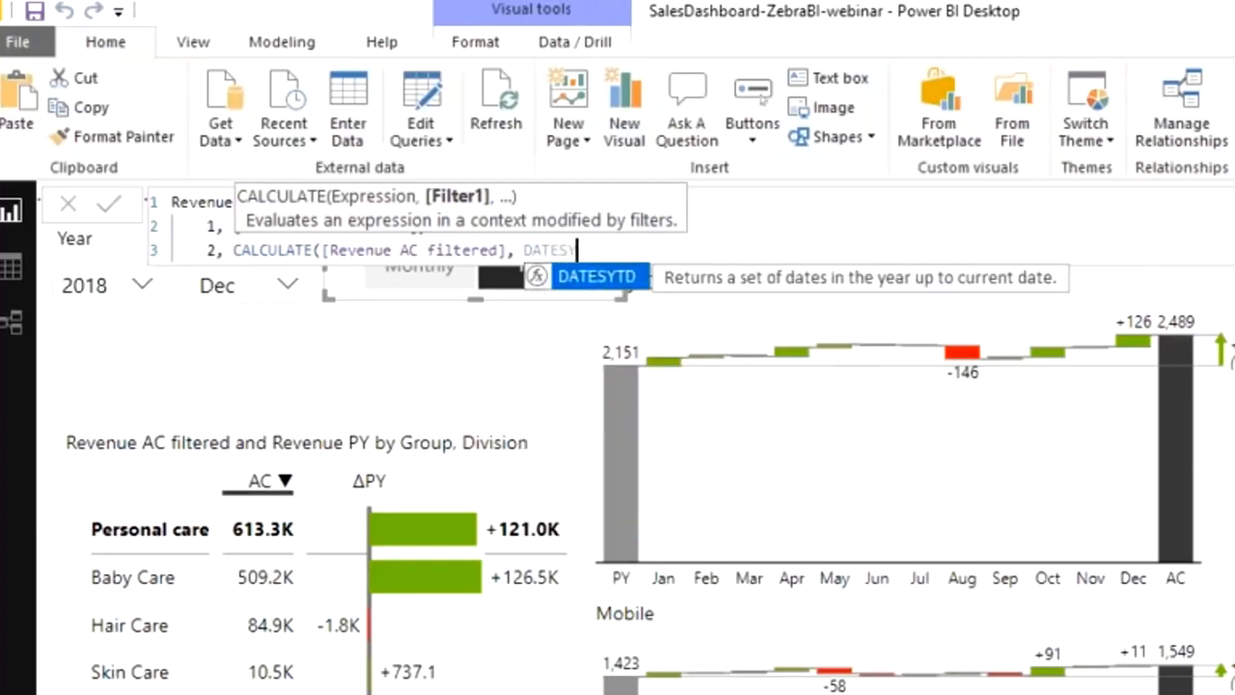
pyautogui.write('(')
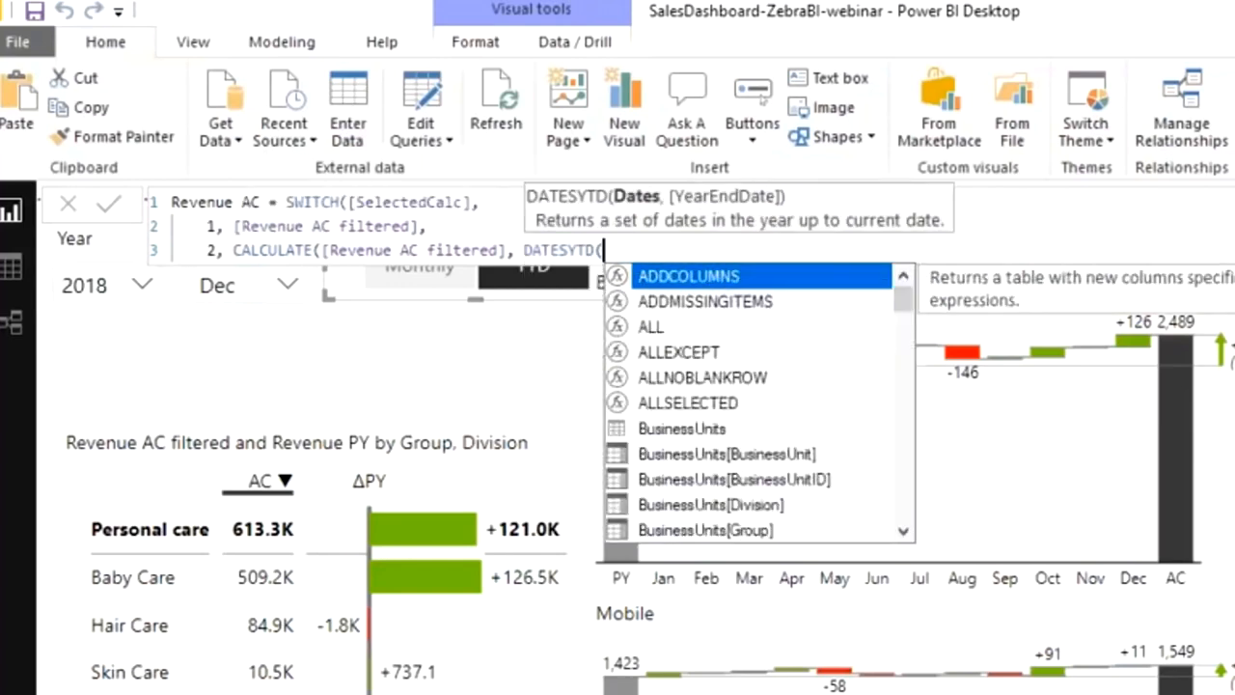
pyautogui.write('date')
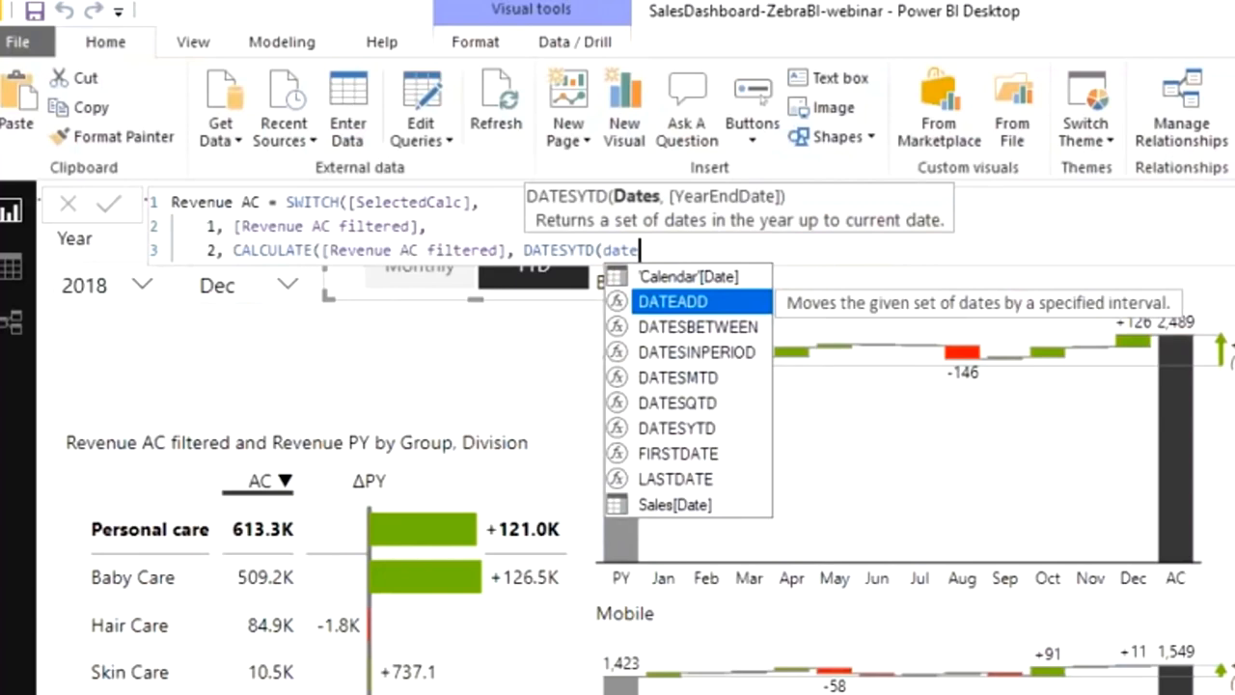
pyautogui.write("'Calendar'[Date]")
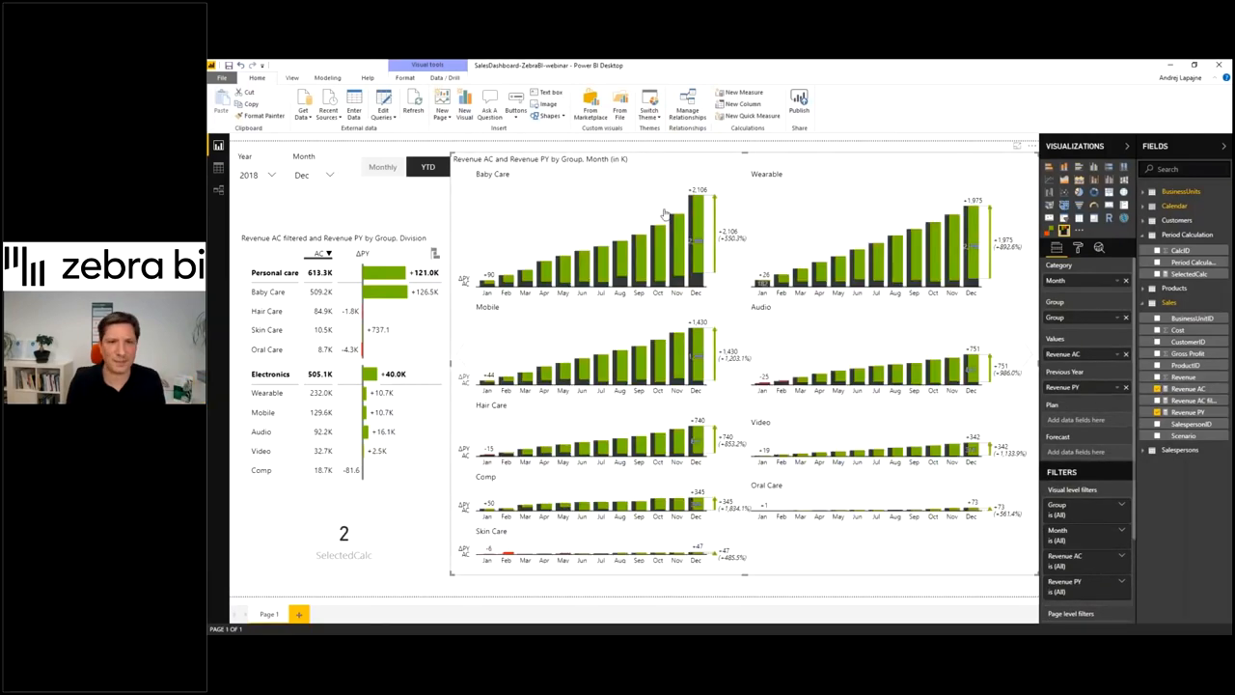
pyautogui.moveTo(556, 259)
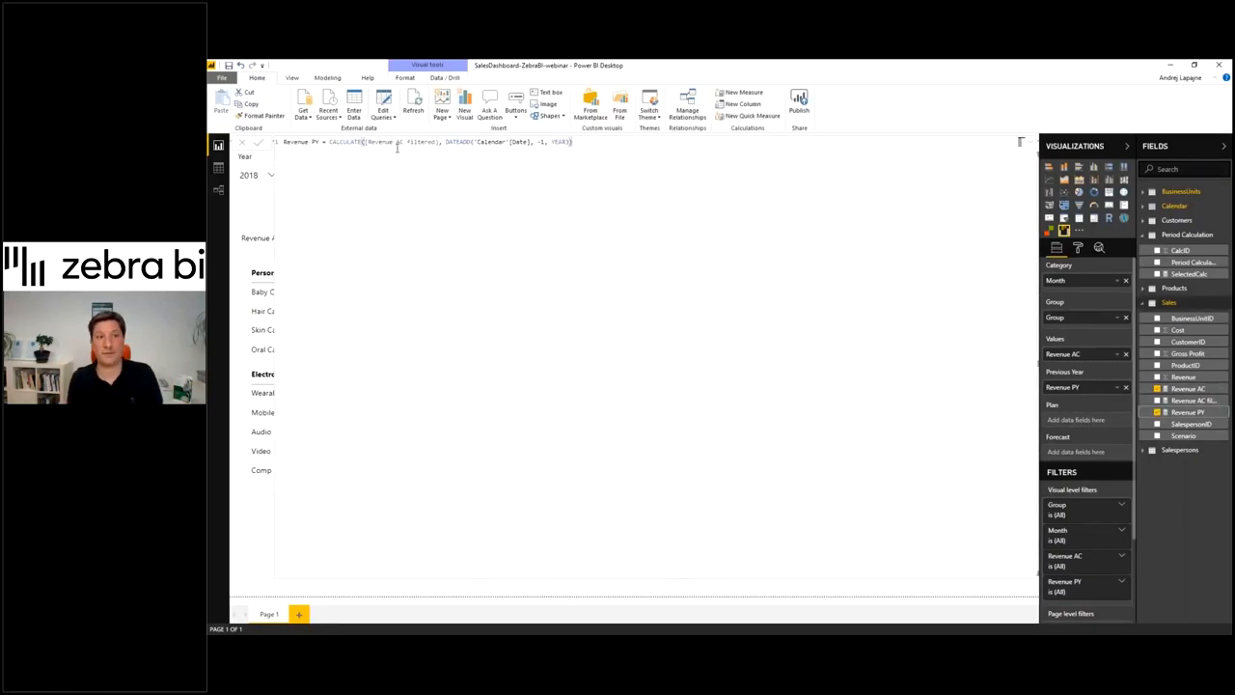
# - Rewrite Revenue PY as a SWITCH on SelectedCalc with a DATESYTD branch
pyautogui.doubleClick(411, 143)
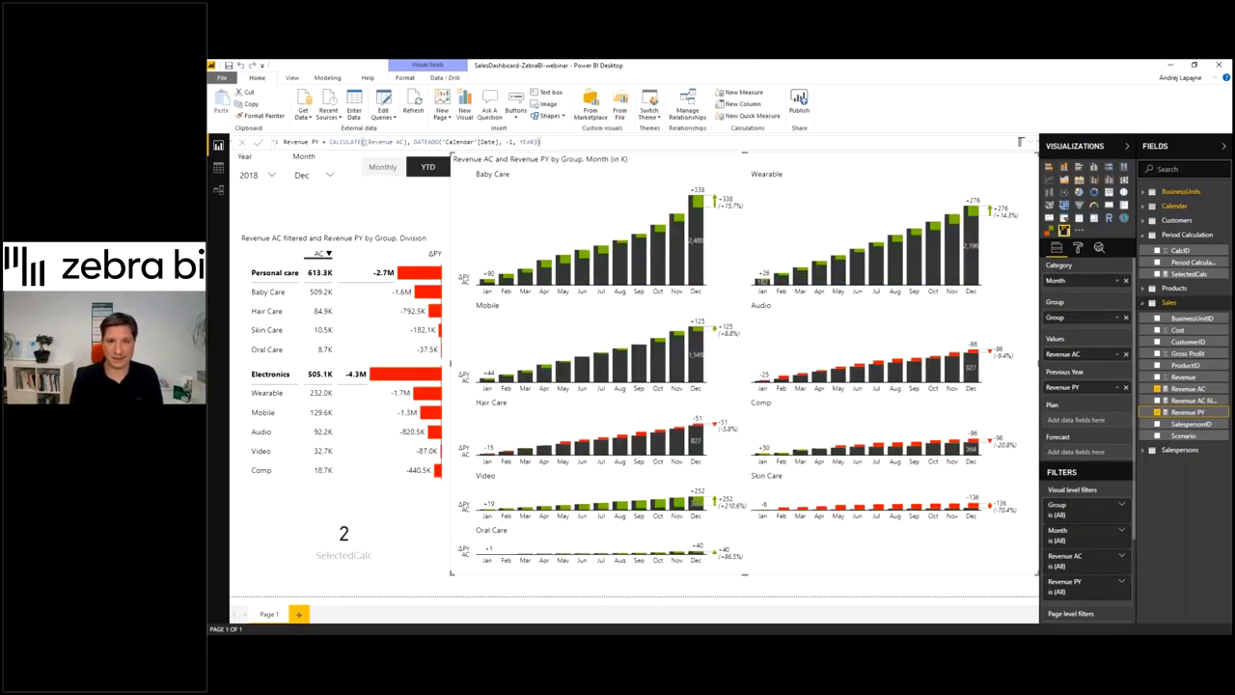
pyautogui.moveTo(760, 249)
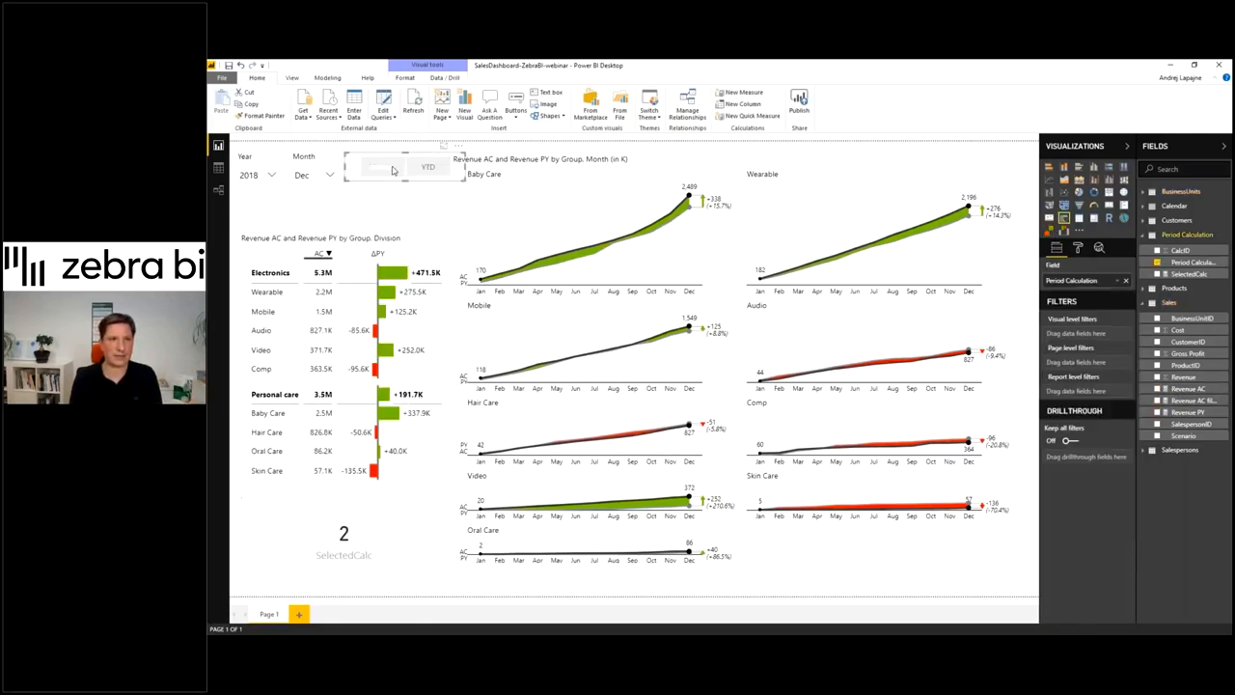
# - Review the updated charts showing cumulative YTD revenue versus previous year
pyautogui.click(382, 166)
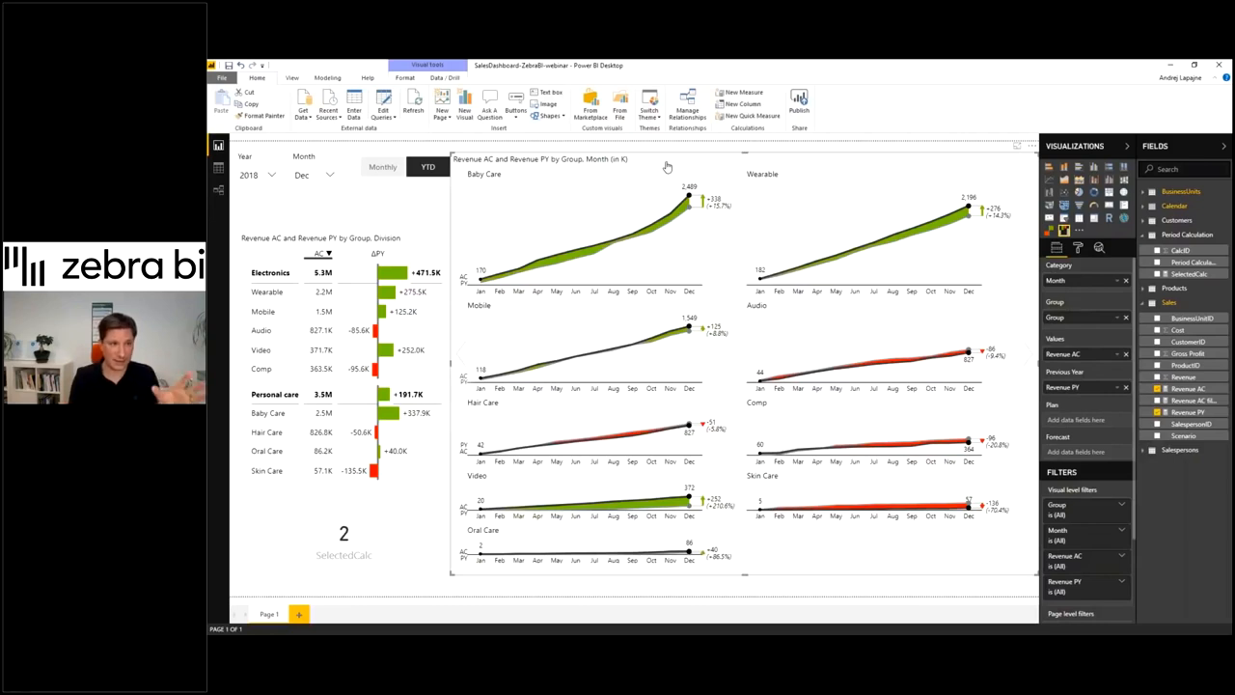
pyautogui.moveTo(322, 513)
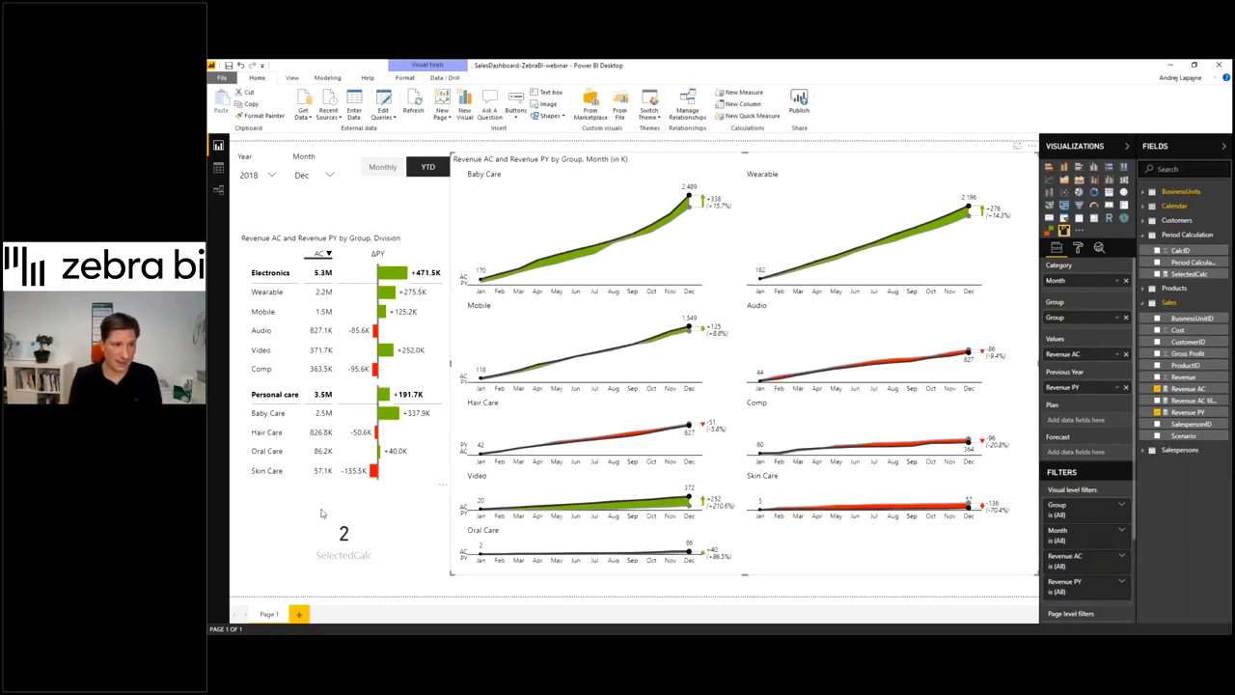